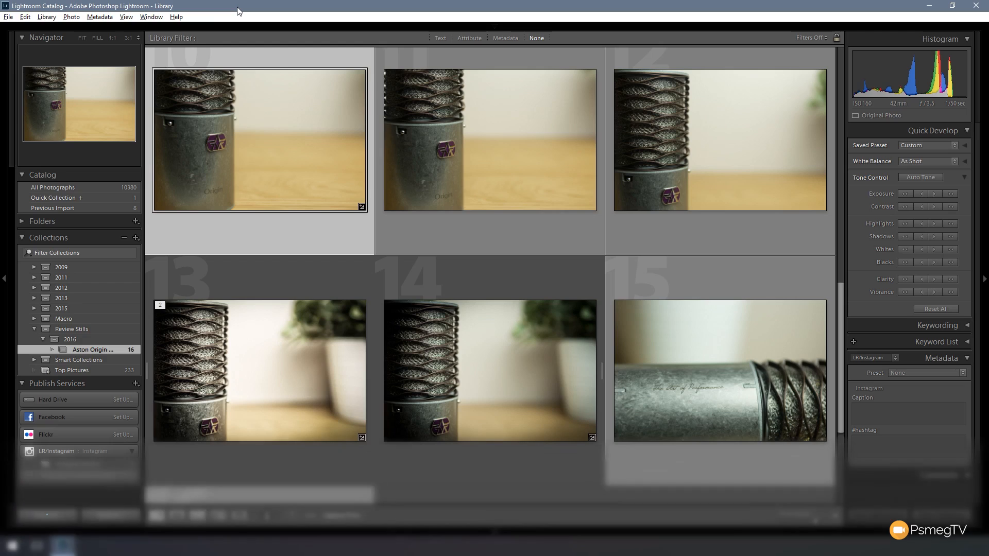
Bring up Library View Options from the View menu
{"action": "left_click", "coordinate": [126, 16]}
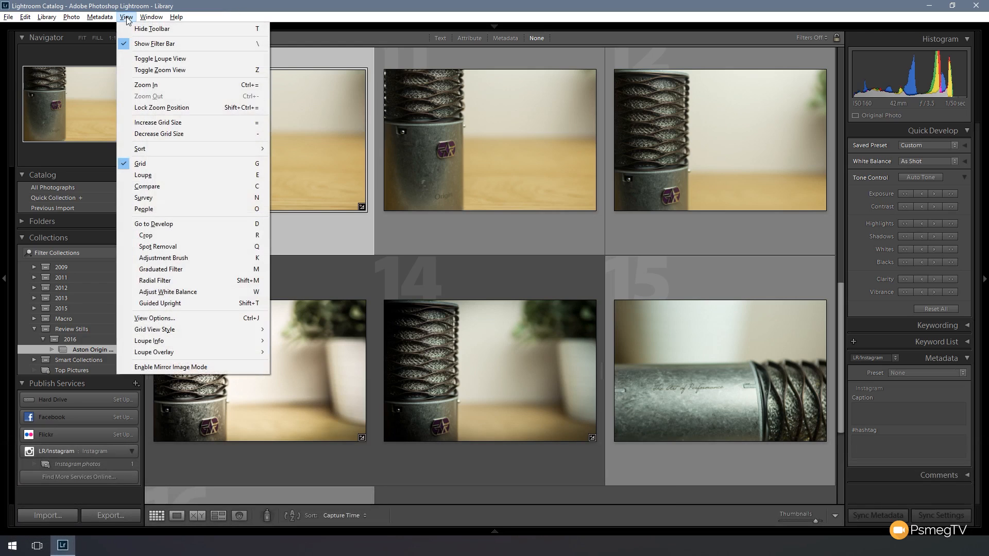
{"action": "mouse_move", "coordinate": [155, 319]}
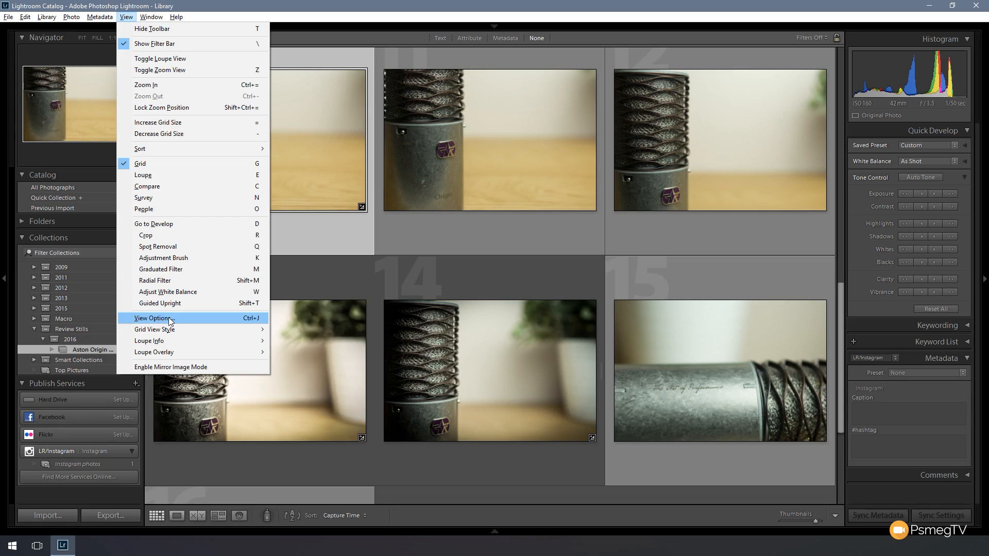
{"action": "left_click", "coordinate": [152, 319]}
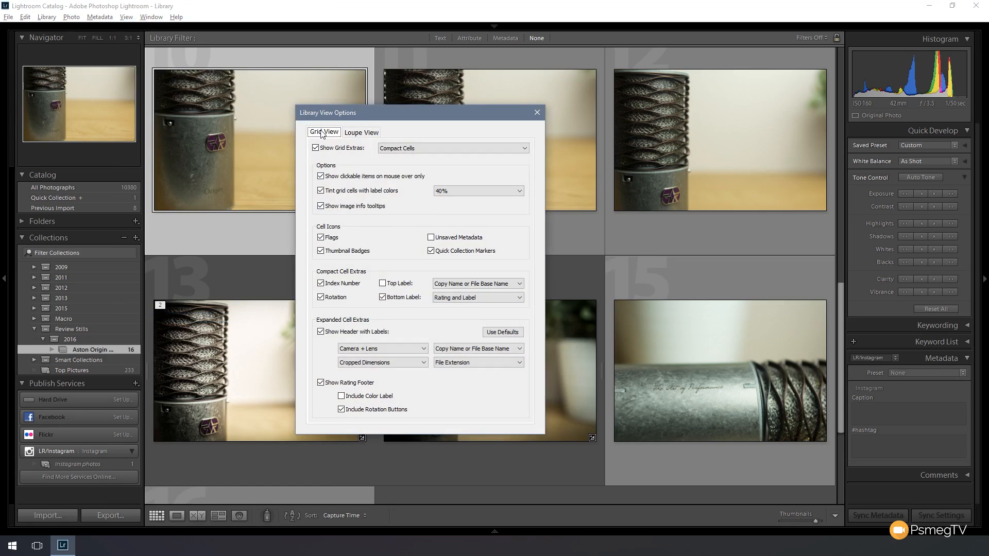
Glance at the Loupe View settings and return to the Grid View settings
{"action": "left_click", "coordinate": [362, 132]}
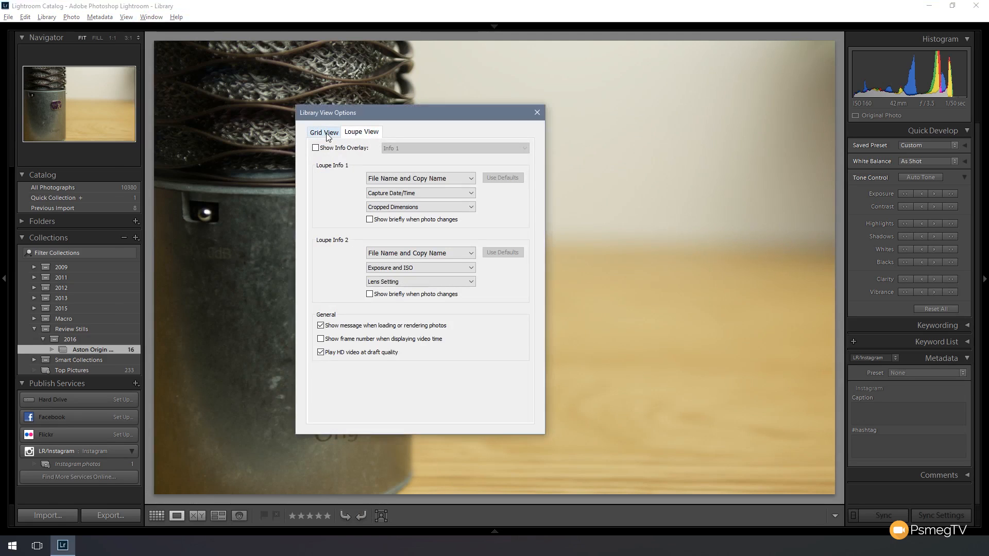
{"action": "left_click", "coordinate": [324, 133]}
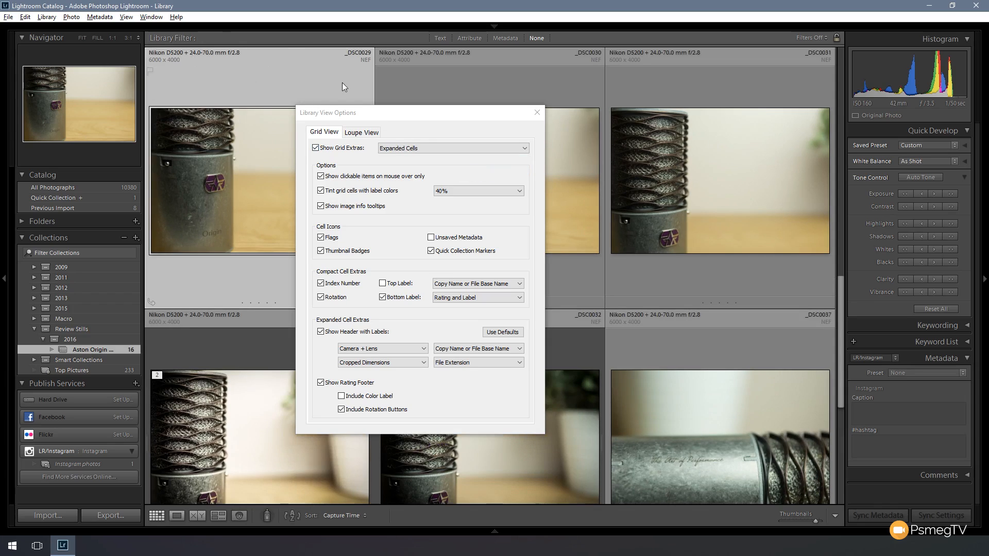
{"action": "mouse_move", "coordinate": [259, 49]}
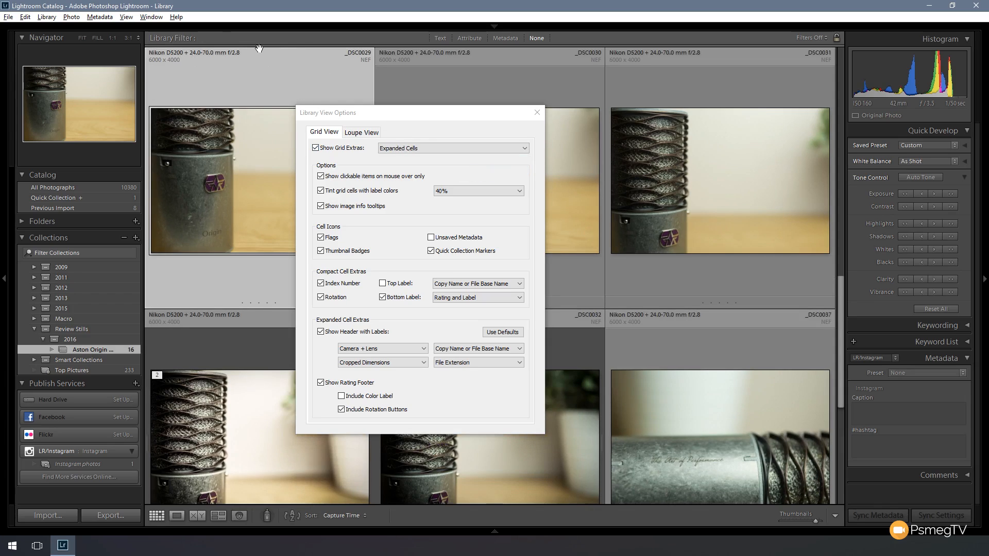
{"action": "mouse_move", "coordinate": [403, 119]}
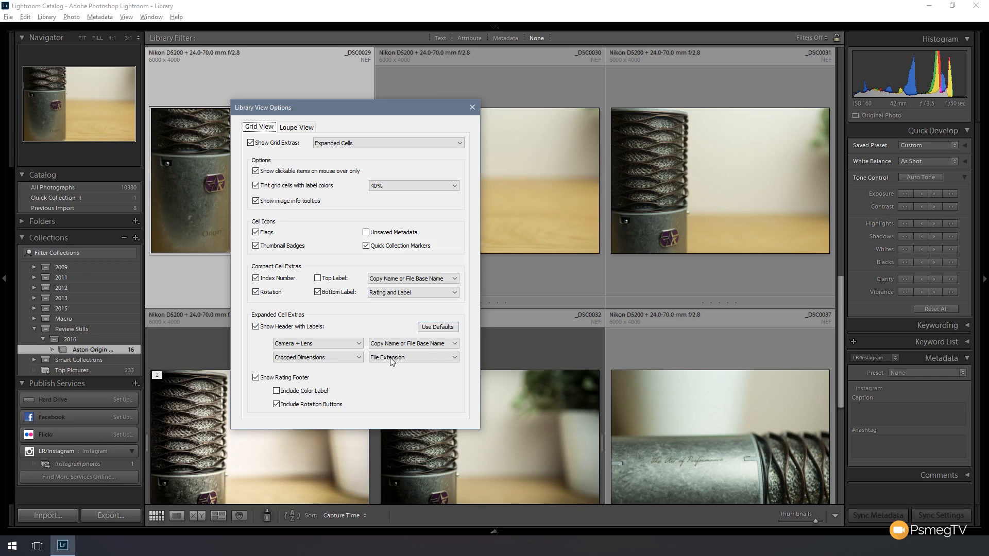
Set the expanded-cell headers to Lens Setting, ISO Speed Rating, F-Stop and Exposure and ISO
{"action": "left_click_drag", "start_coordinate": [355, 108], "coordinate": [516, 68]}
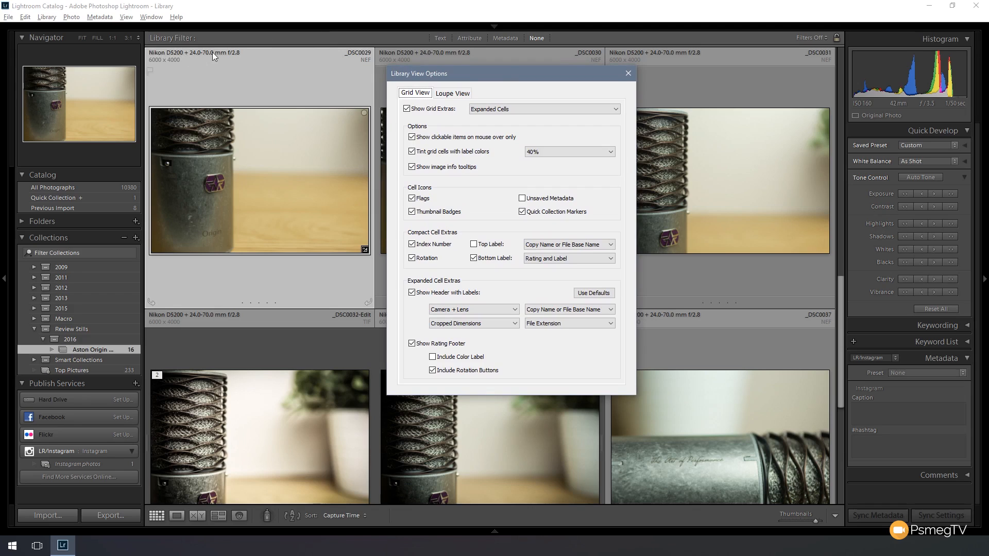
{"action": "mouse_move", "coordinate": [244, 303]}
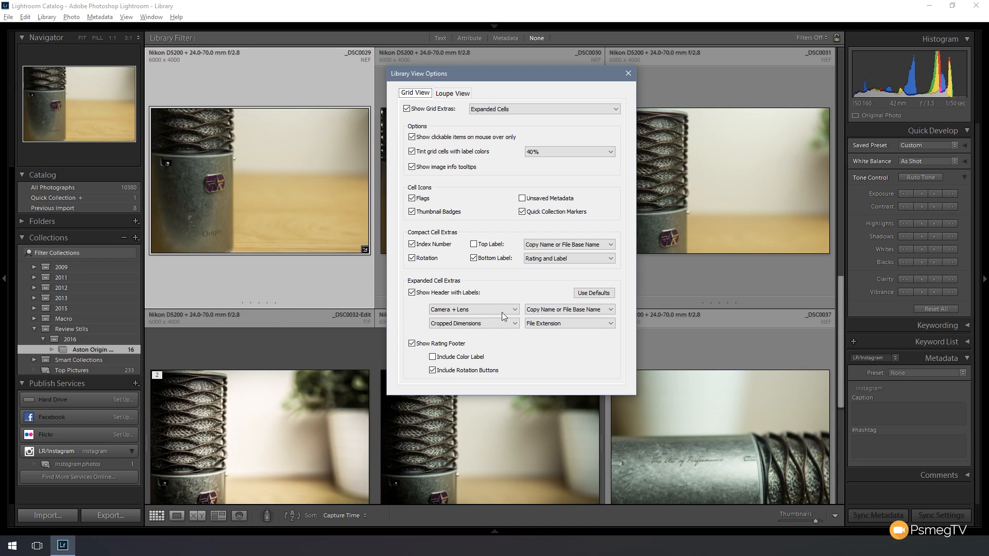
{"action": "left_click", "coordinate": [473, 310]}
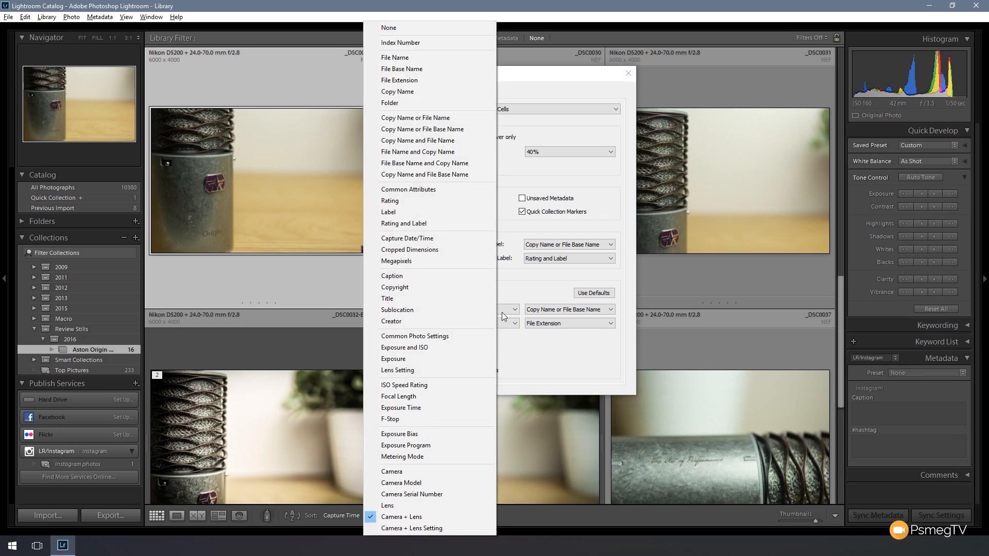
{"action": "mouse_move", "coordinate": [501, 316]}
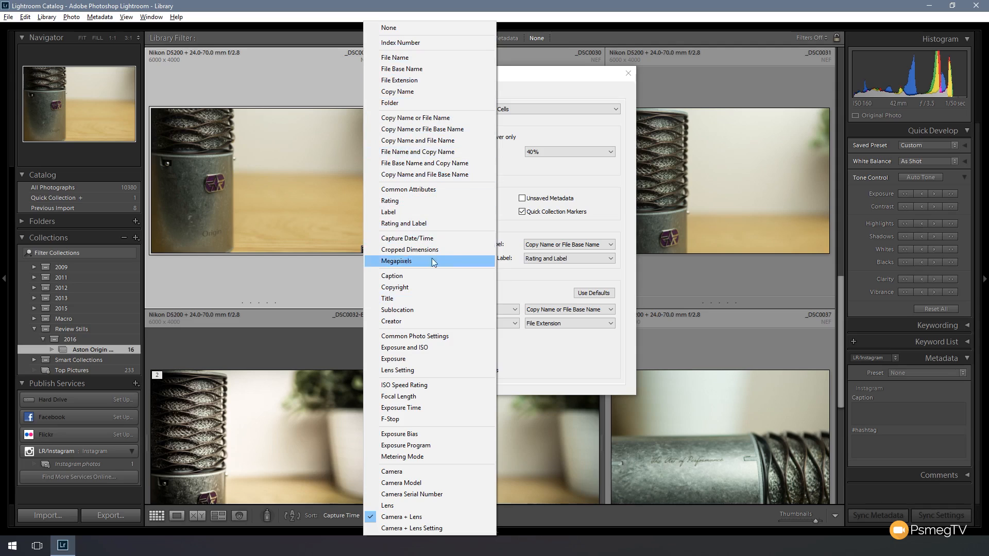
{"action": "mouse_move", "coordinate": [429, 298]}
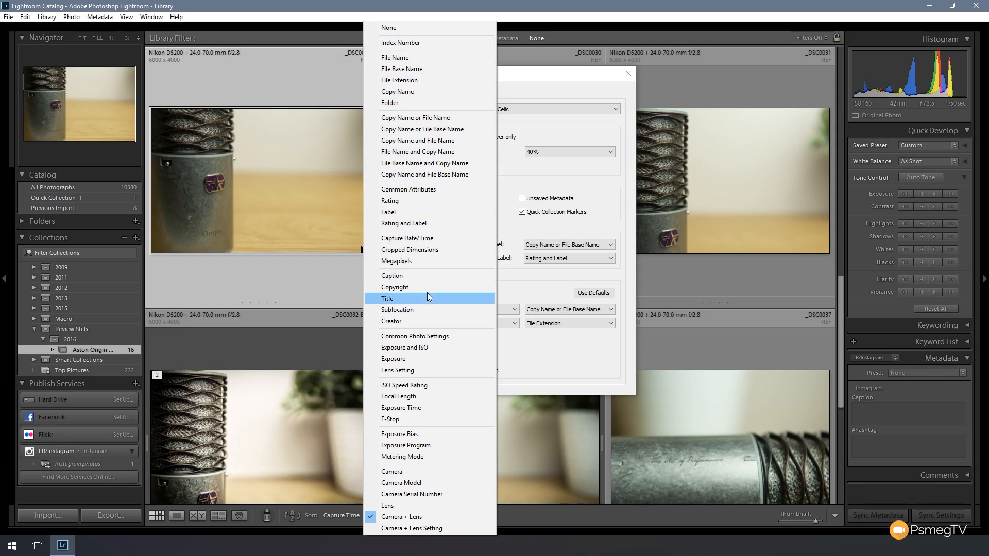
{"action": "mouse_move", "coordinate": [421, 373]}
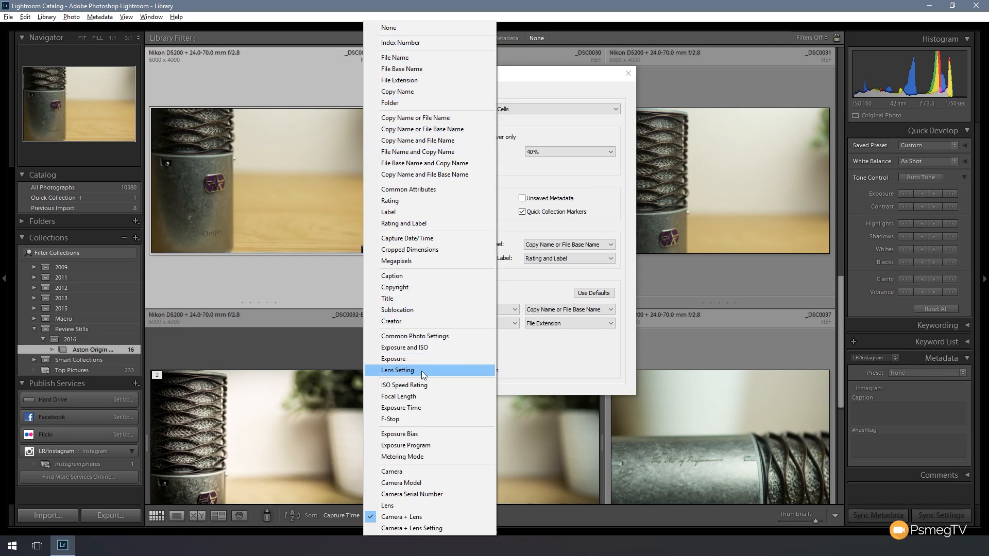
{"action": "left_click", "coordinate": [397, 370]}
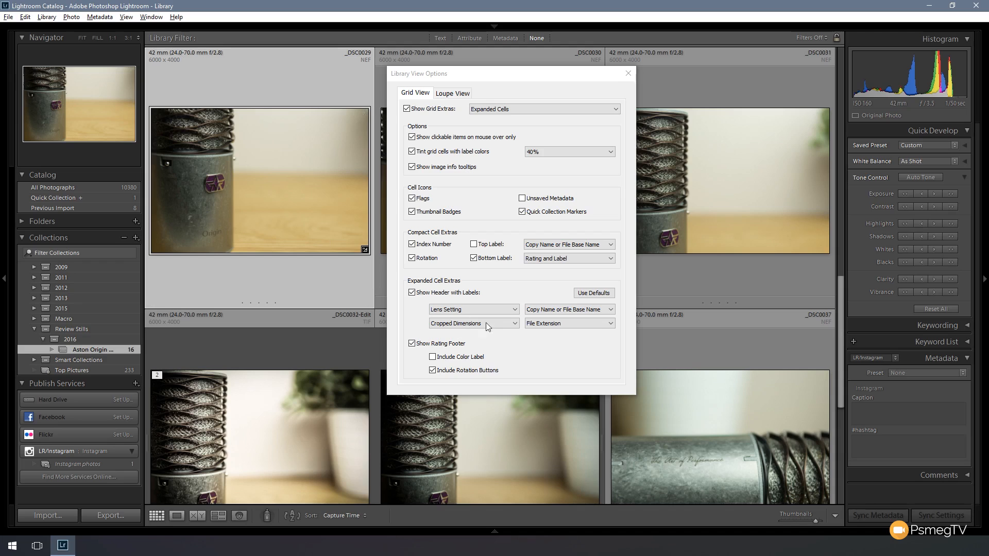
{"action": "mouse_move", "coordinate": [547, 317]}
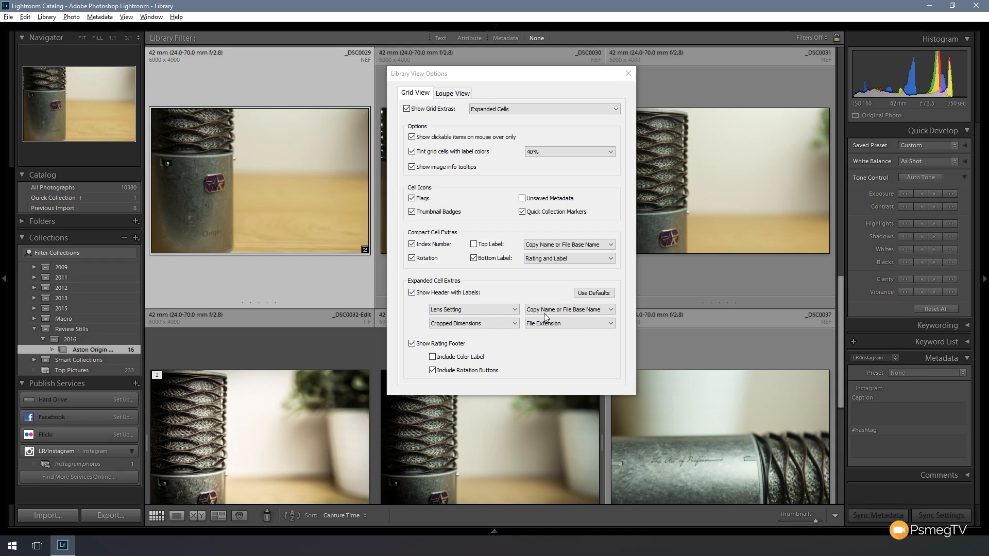
{"action": "left_click", "coordinate": [568, 309]}
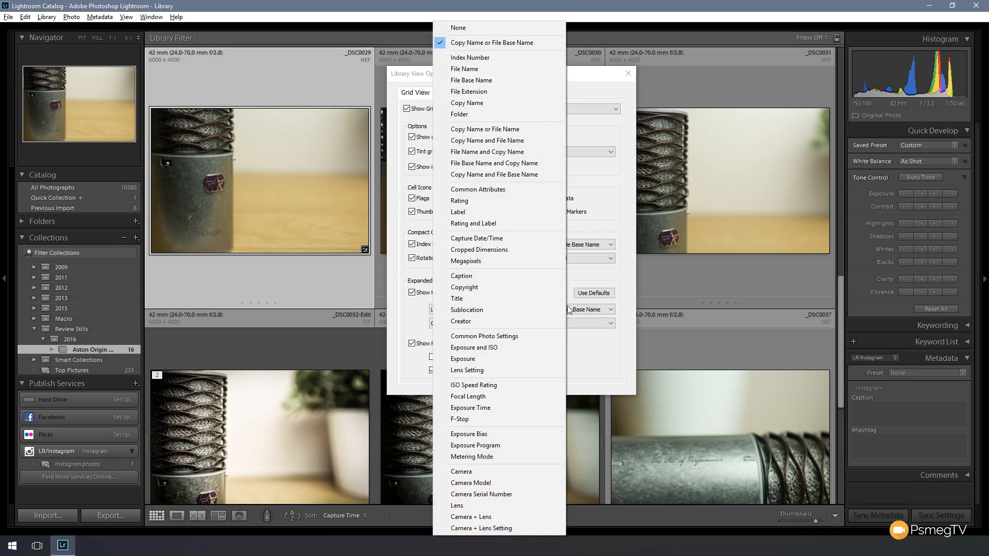
{"action": "left_click", "coordinate": [473, 384]}
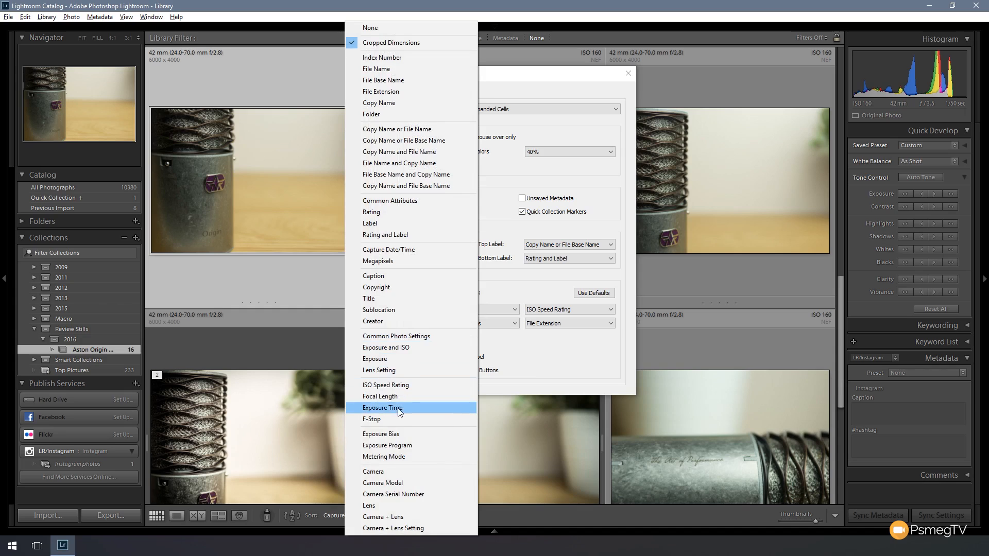
{"action": "left_click", "coordinate": [381, 408]}
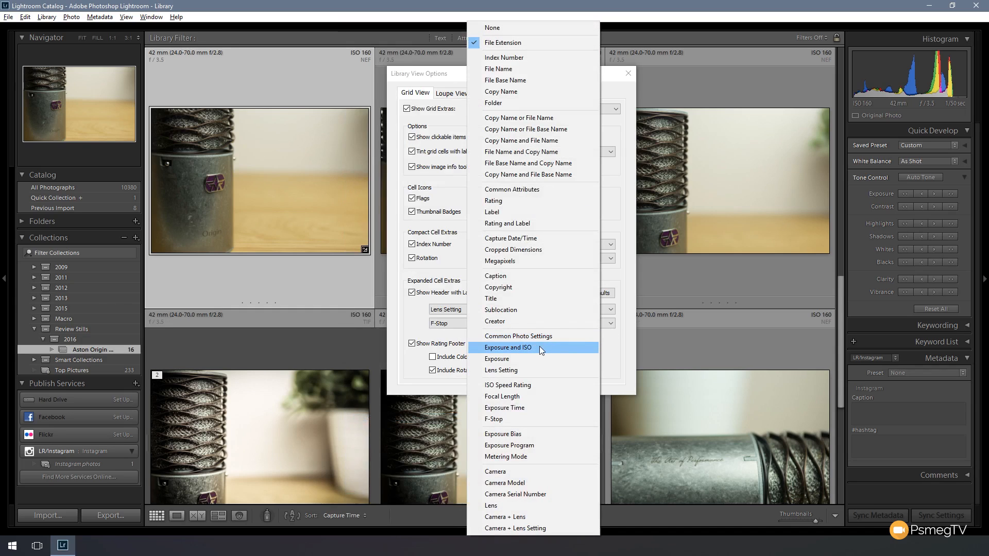
{"action": "left_click", "coordinate": [508, 347]}
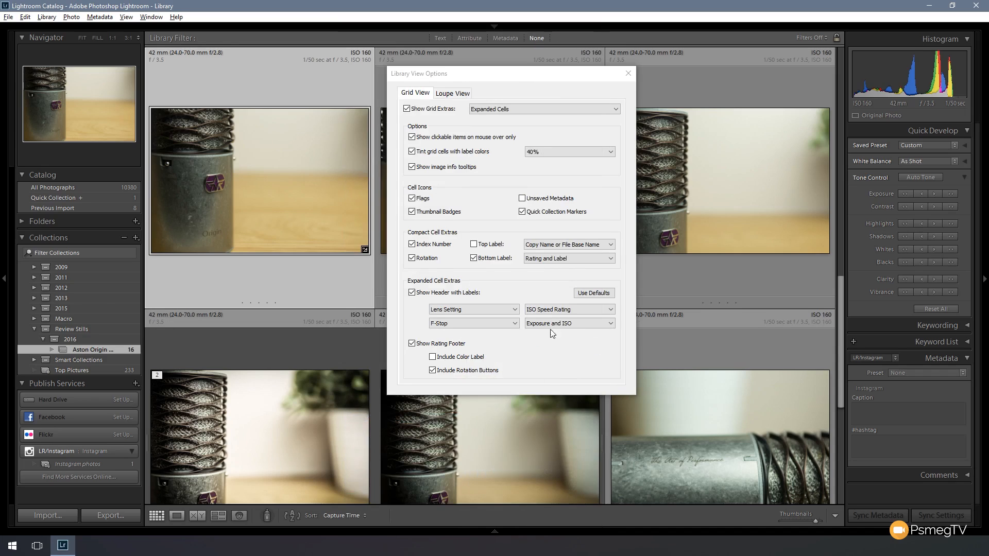
{"action": "mouse_move", "coordinate": [486, 314]}
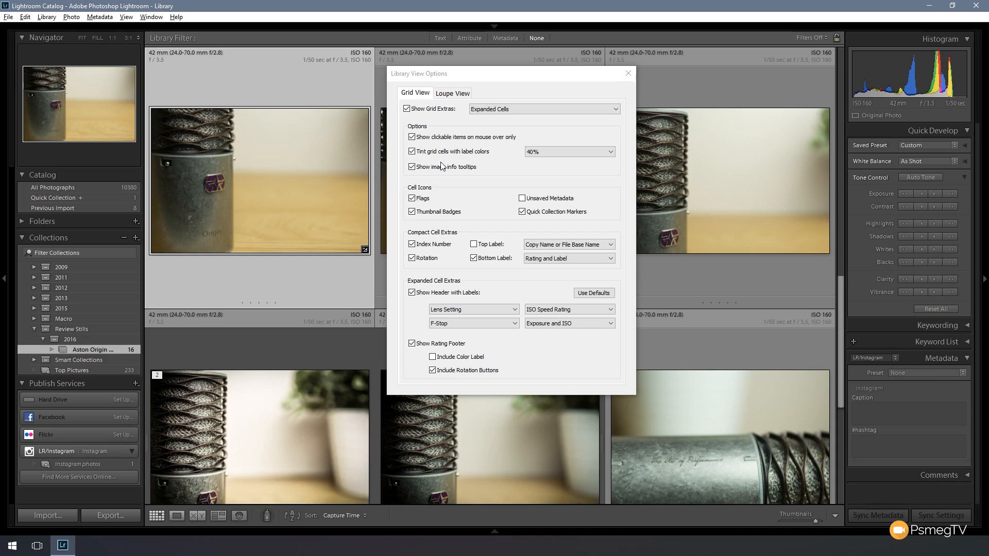
{"action": "left_click", "coordinate": [412, 152]}
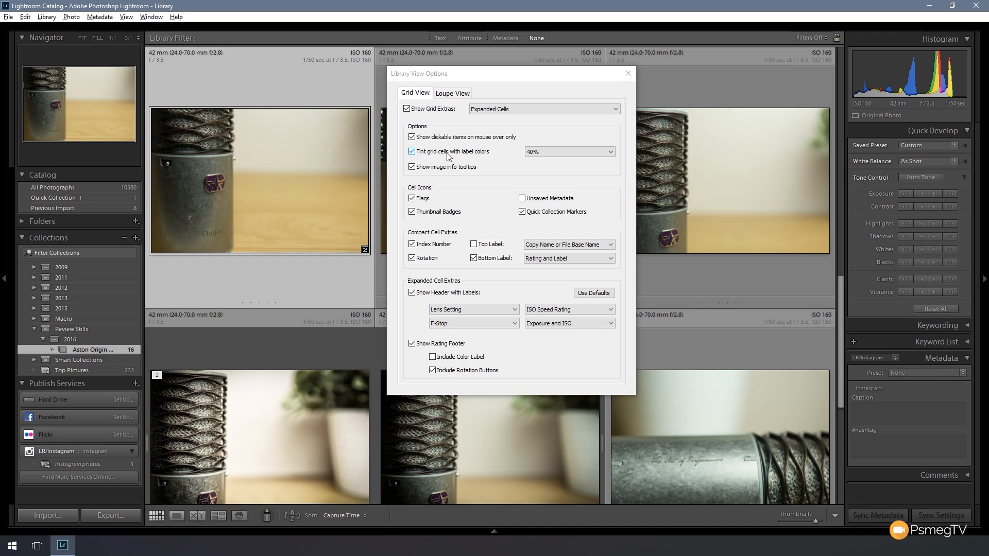
{"action": "left_click", "coordinate": [567, 152]}
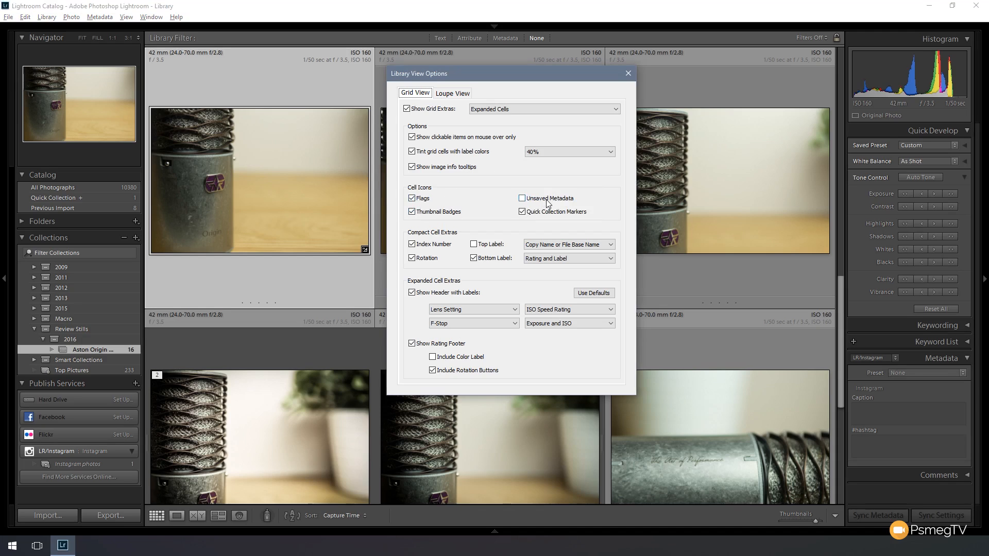
{"action": "left_click", "coordinate": [521, 198]}
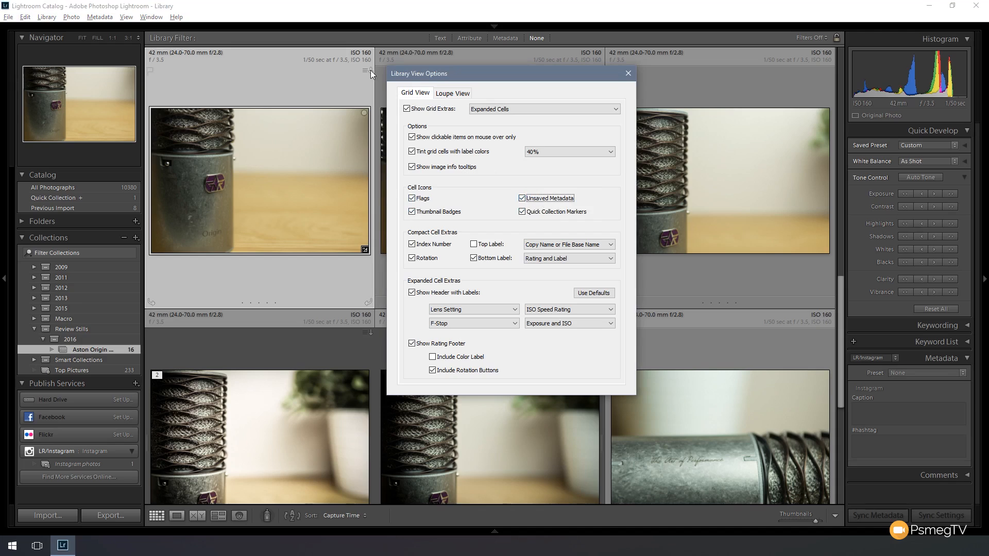
{"action": "left_click", "coordinate": [522, 198]}
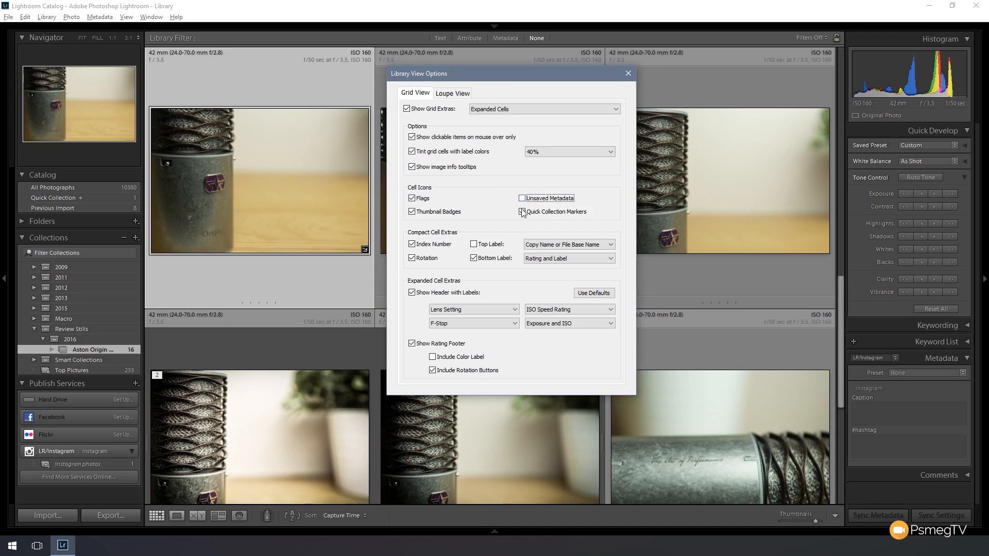
{"action": "left_click", "coordinate": [521, 211]}
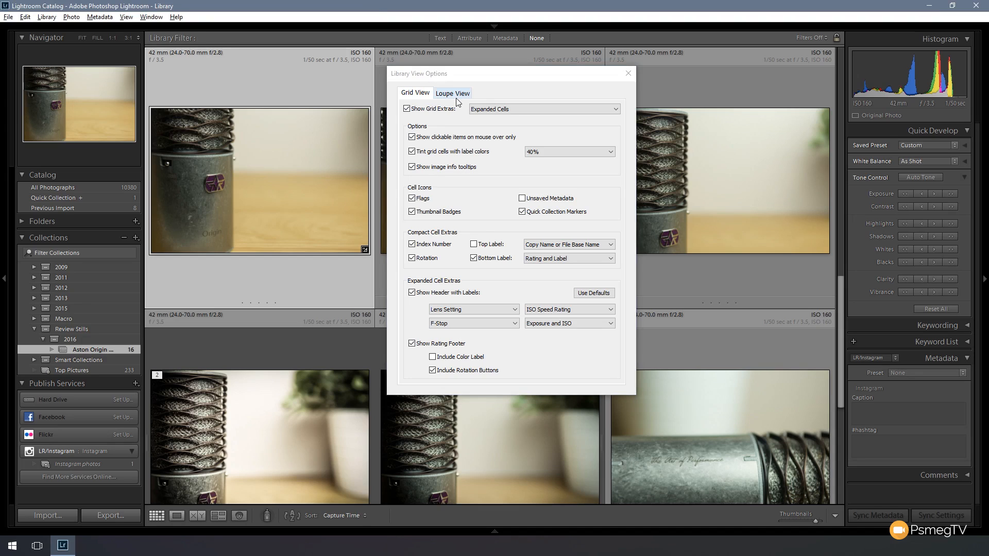
Enable Show Info Overlay in the Loupe View settings
{"action": "left_click", "coordinate": [451, 92]}
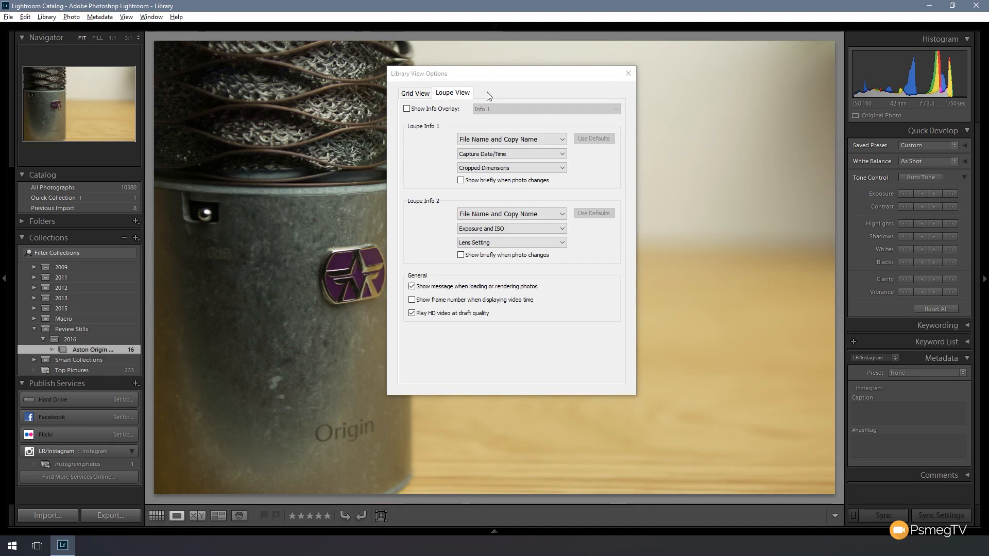
{"action": "mouse_move", "coordinate": [336, 240]}
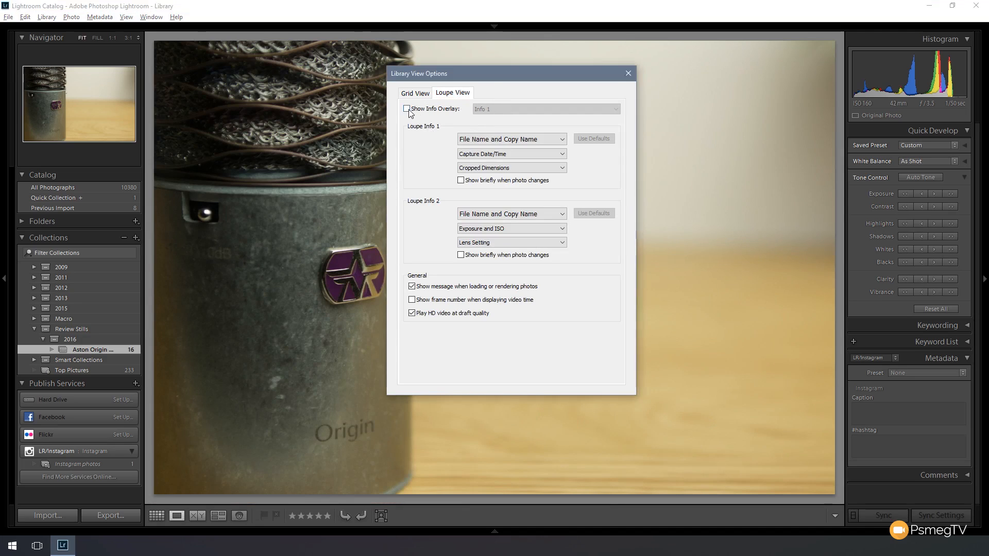
{"action": "left_click", "coordinate": [406, 108]}
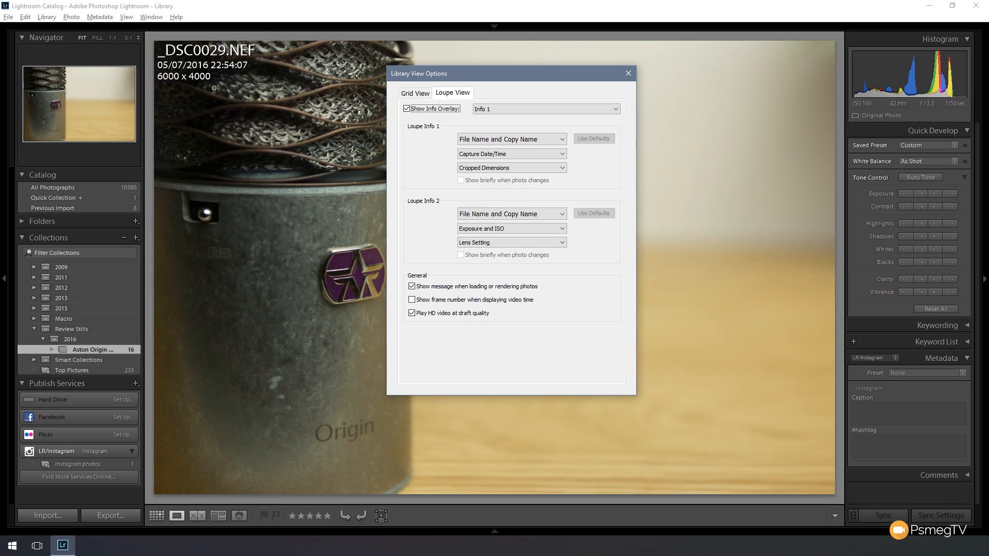
{"action": "mouse_move", "coordinate": [326, 118]}
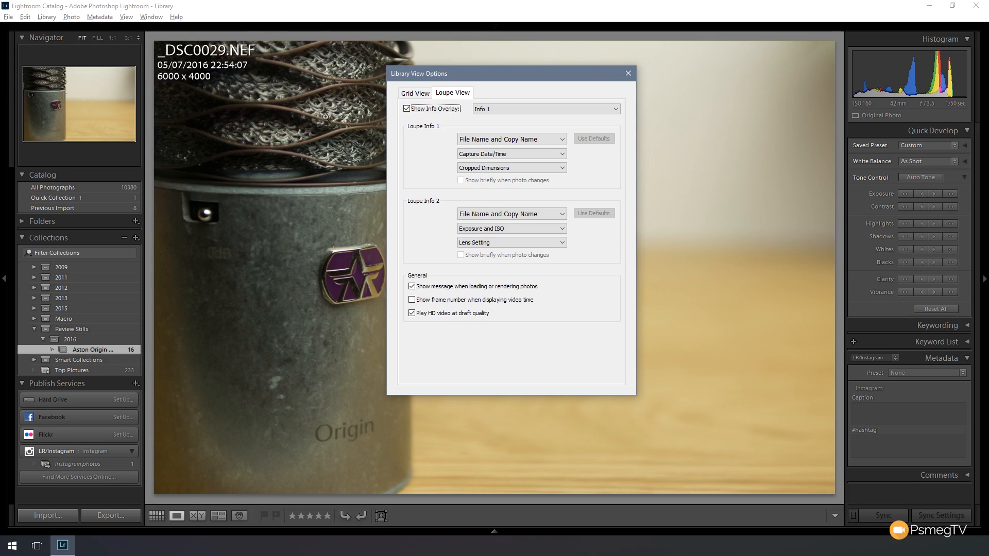
{"action": "mouse_move", "coordinate": [422, 221]}
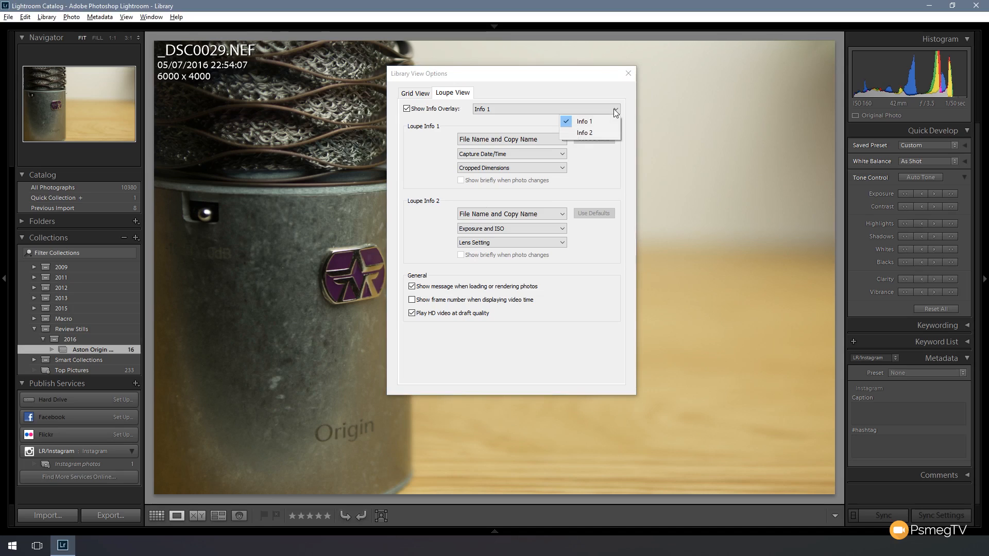
Toggle the overlay to Info 2 and back to Info 1
{"action": "left_click", "coordinate": [584, 133]}
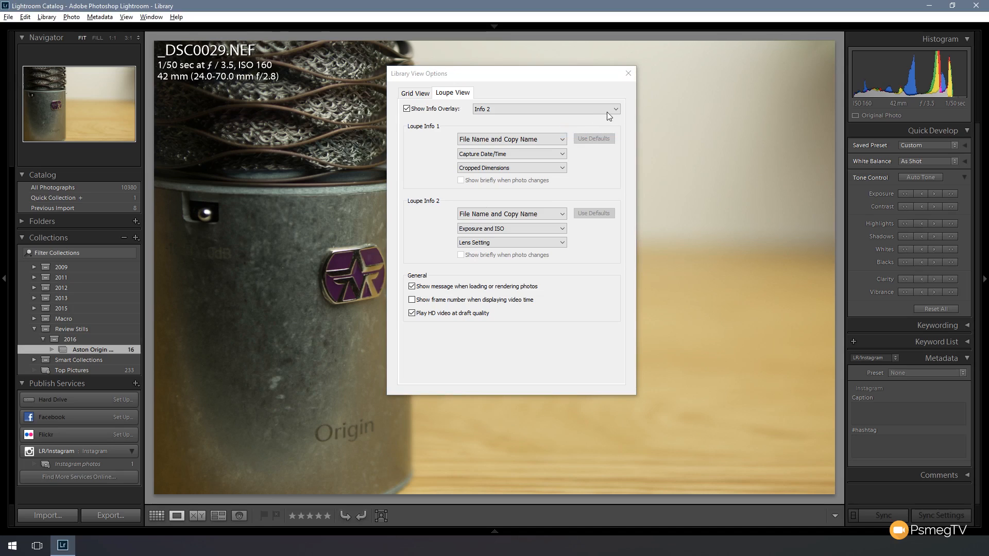
{"action": "left_click", "coordinate": [544, 108]}
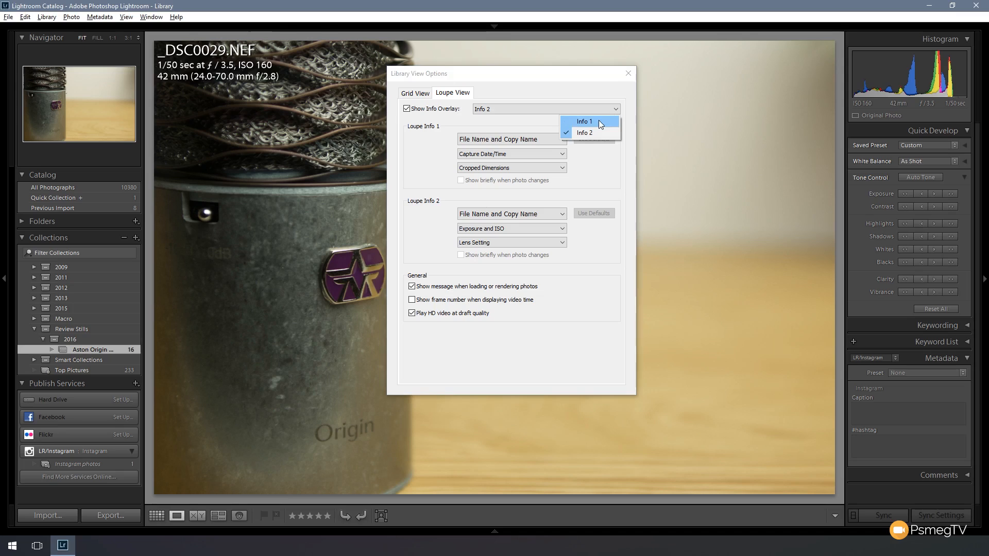
{"action": "left_click", "coordinate": [582, 122]}
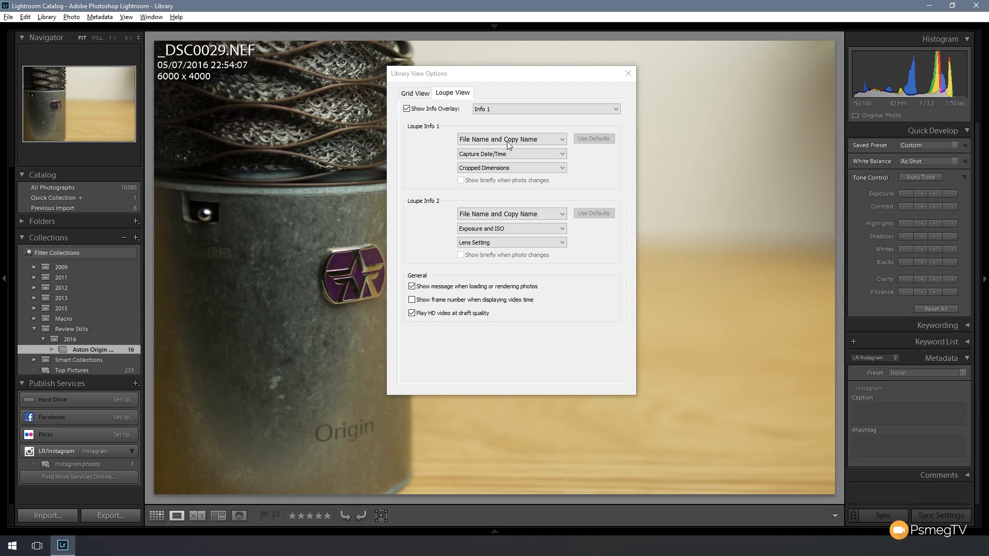
{"action": "mouse_move", "coordinate": [530, 147]}
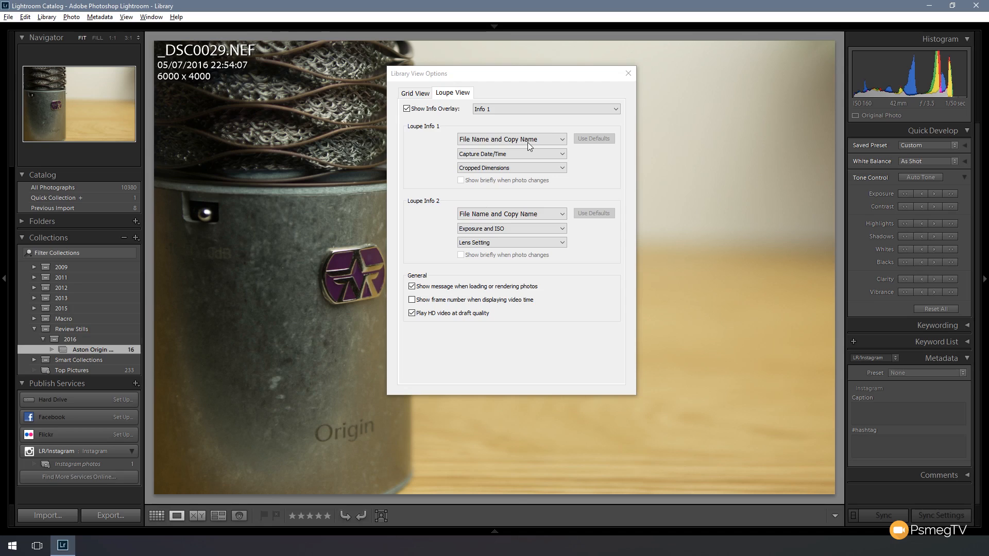
Try file base name and capture date for the first Info 1 line, settling on Lens Setting
{"action": "left_click", "coordinate": [510, 138]}
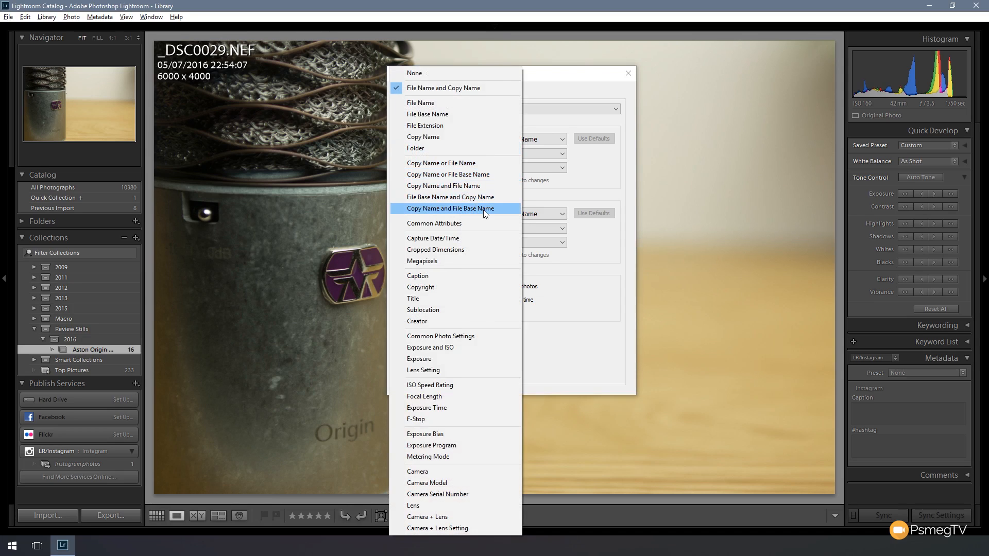
{"action": "left_click", "coordinate": [449, 208]}
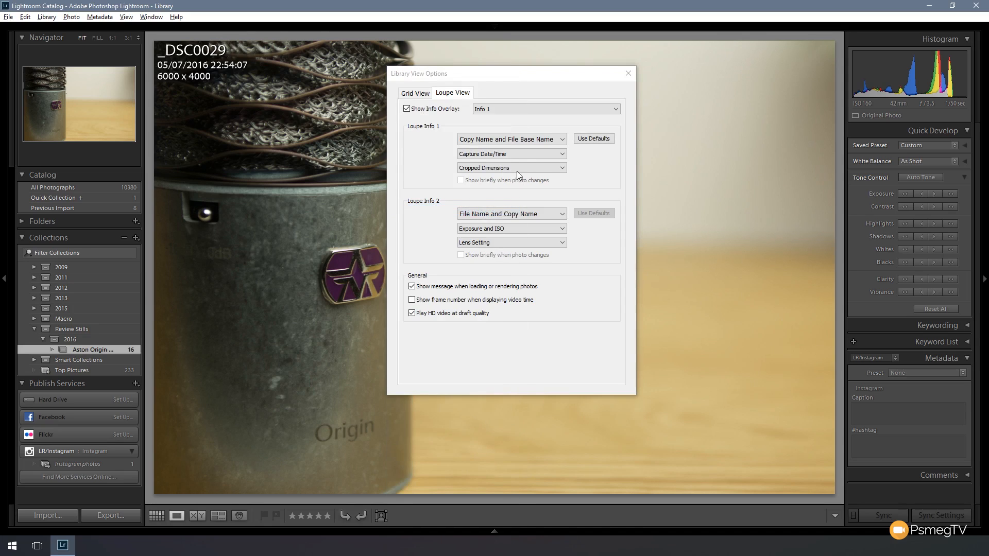
{"action": "left_click", "coordinate": [511, 154]}
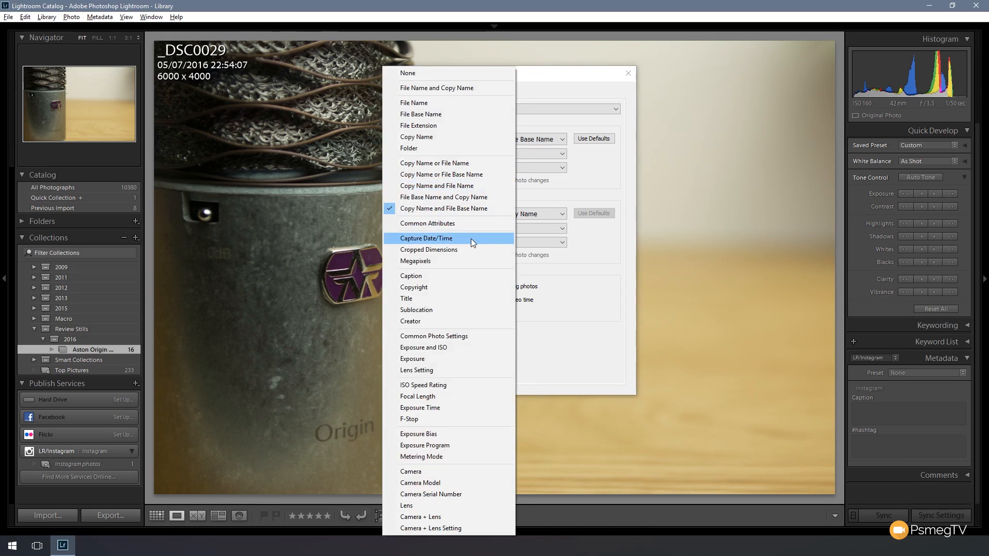
{"action": "left_click", "coordinate": [425, 238]}
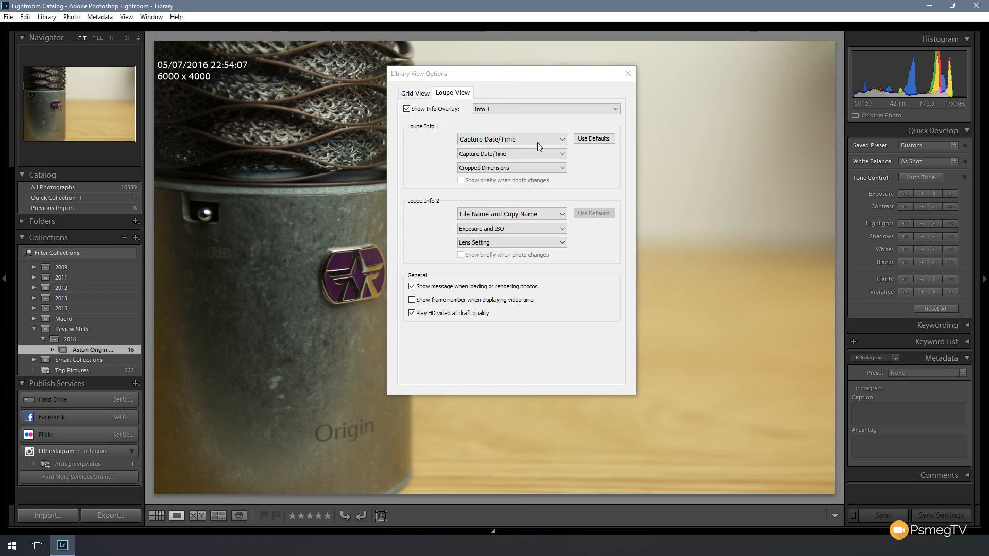
{"action": "left_click", "coordinate": [511, 139]}
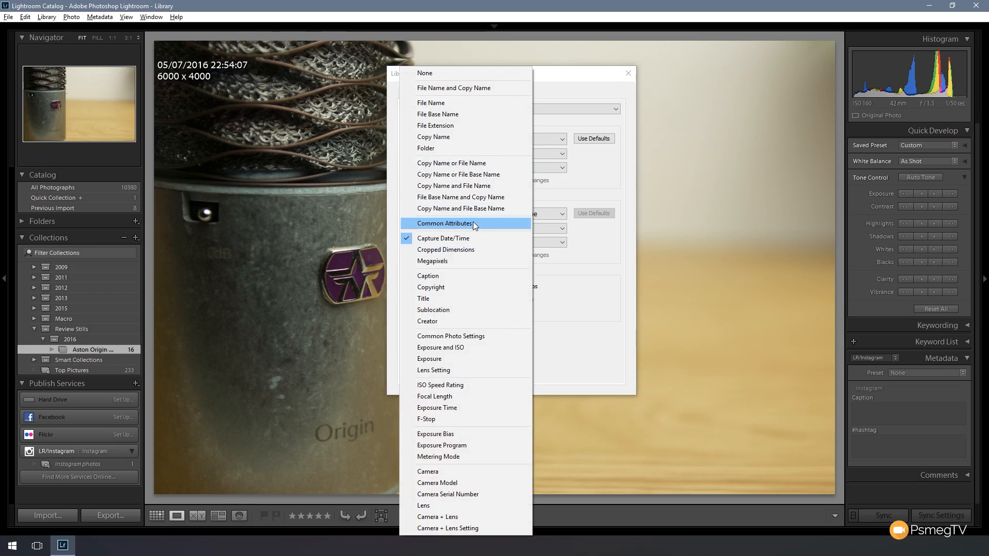
{"action": "left_click", "coordinate": [445, 223]}
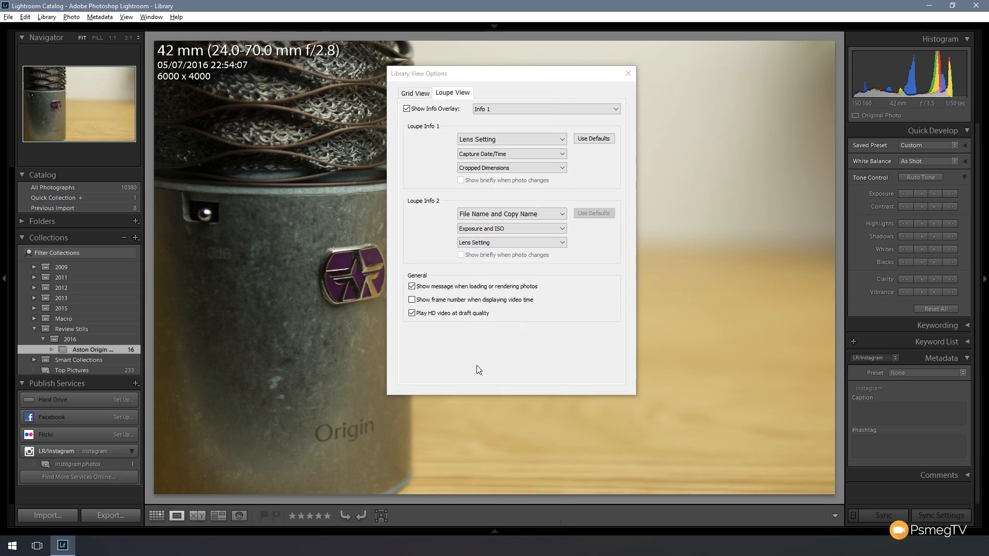
{"action": "mouse_move", "coordinate": [462, 204]}
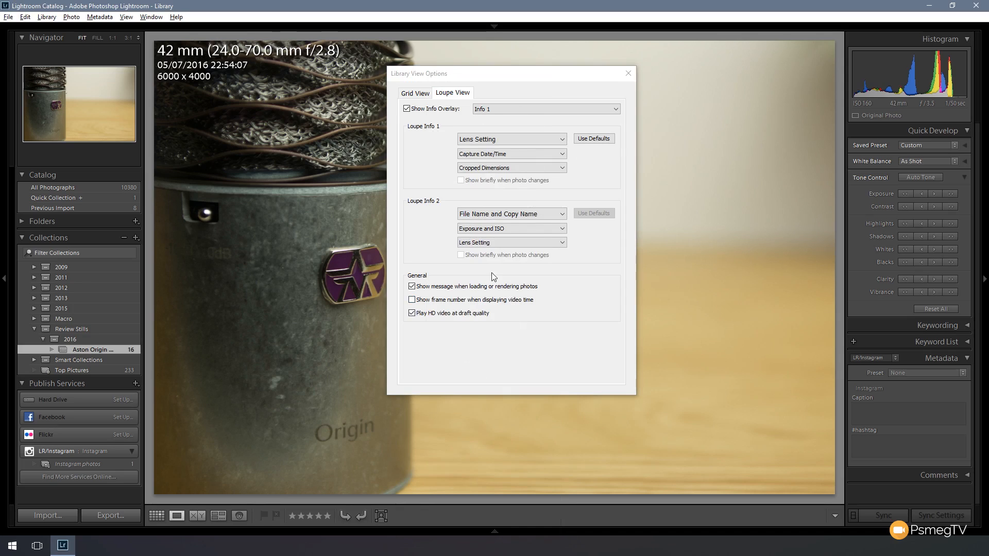
{"action": "mouse_move", "coordinate": [550, 271]}
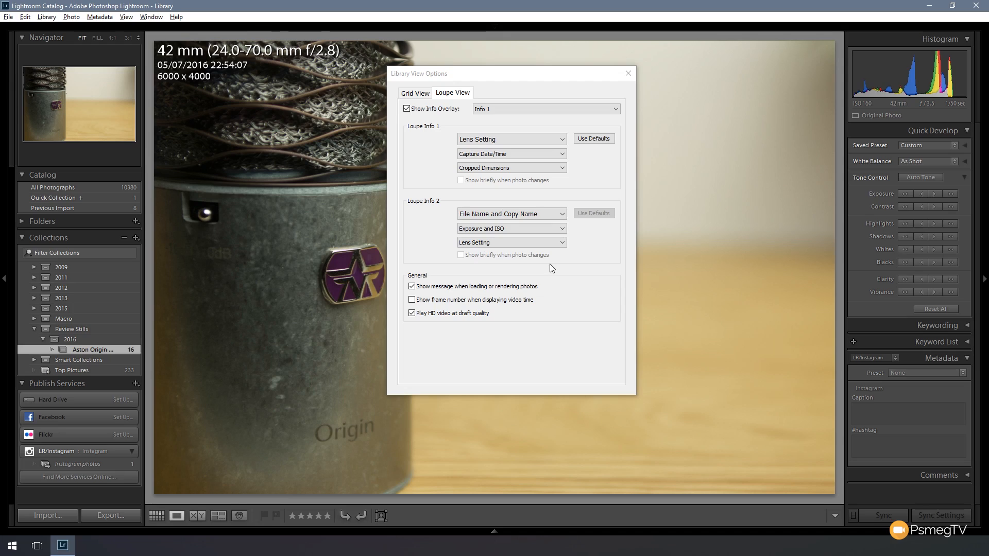
Close the view options and expand the HSL panel down to the Luminance sliders in Develop
{"action": "left_click", "coordinate": [412, 286]}
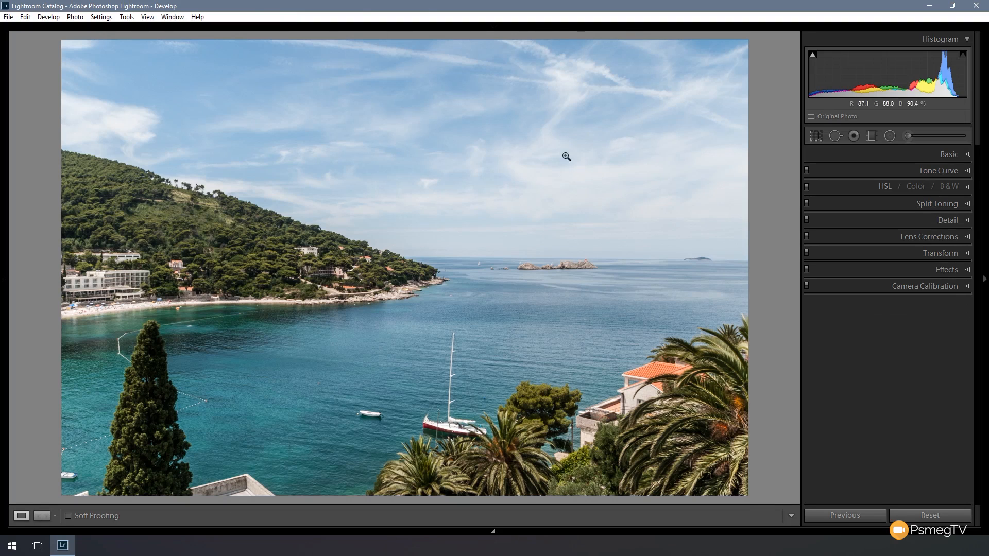
{"action": "mouse_move", "coordinate": [282, 198]}
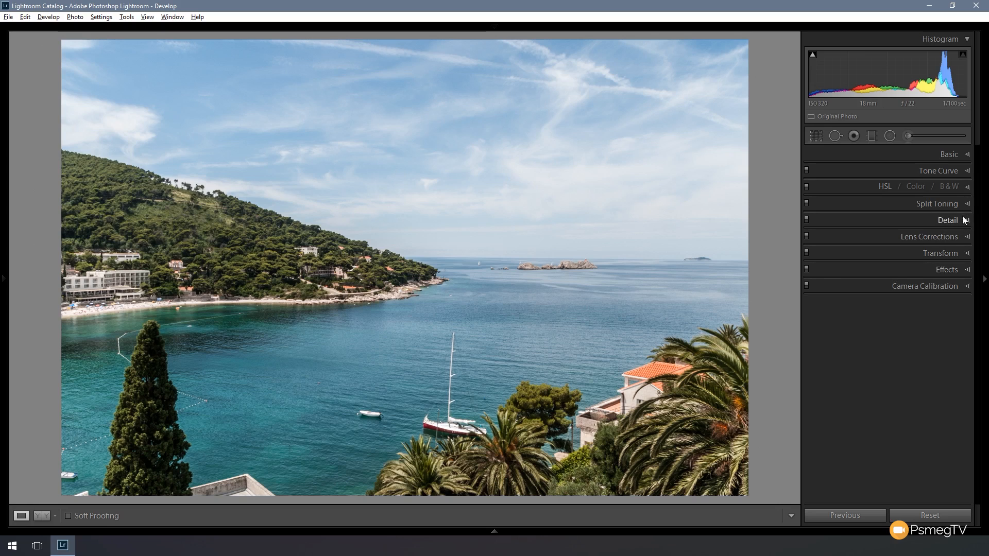
{"action": "left_click", "coordinate": [885, 186]}
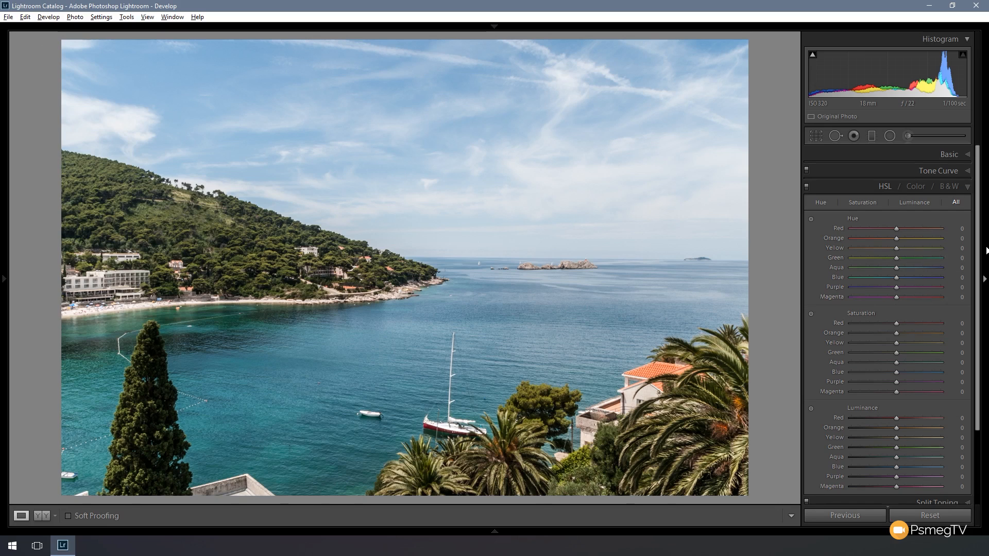
{"action": "scroll", "scroll_direction": "down", "scroll_amount": 3}
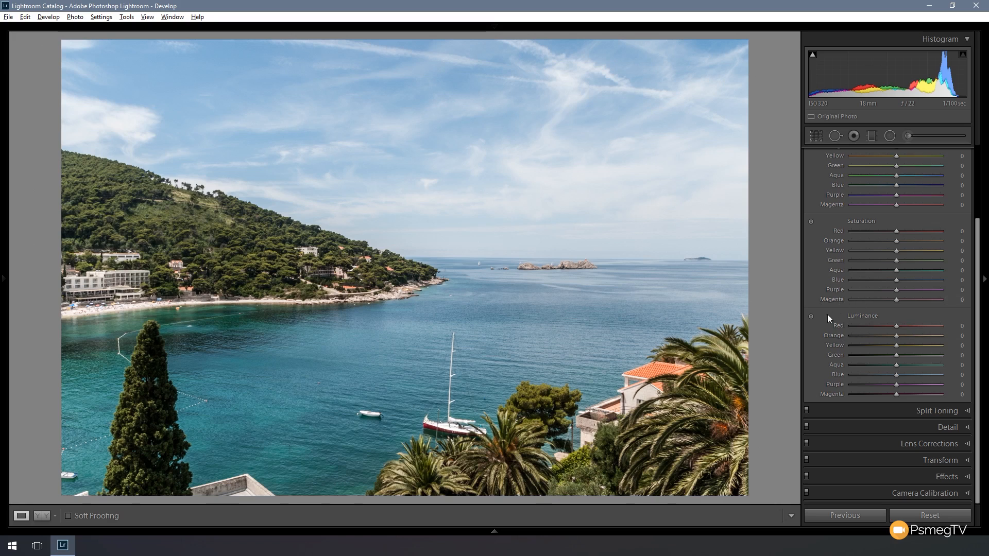
Drag the Luminance targeted adjustment on the sky to lower aqua and blue to about -50, then finish
{"action": "left_click", "coordinate": [811, 316]}
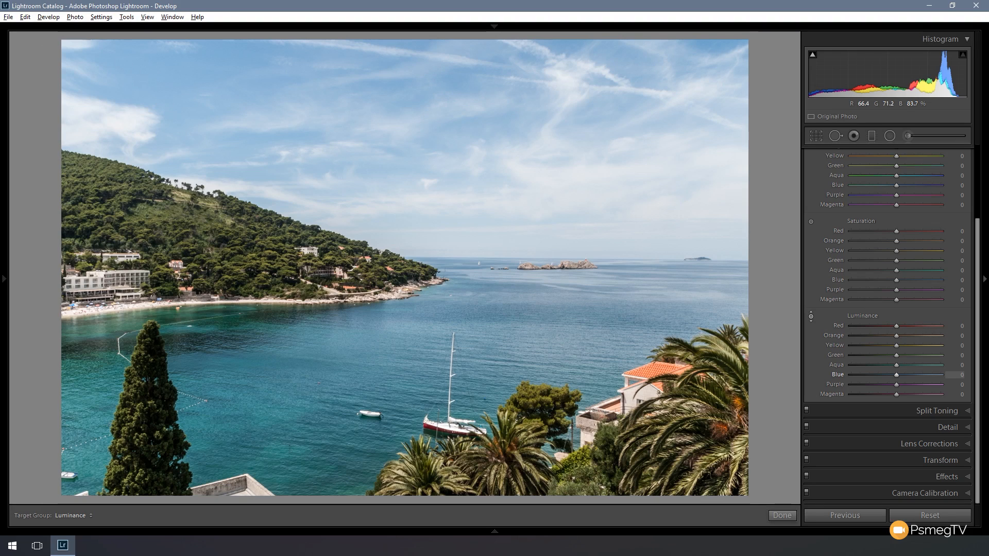
{"action": "left_click_drag", "start_coordinate": [915, 365], "coordinate": [877, 365]}
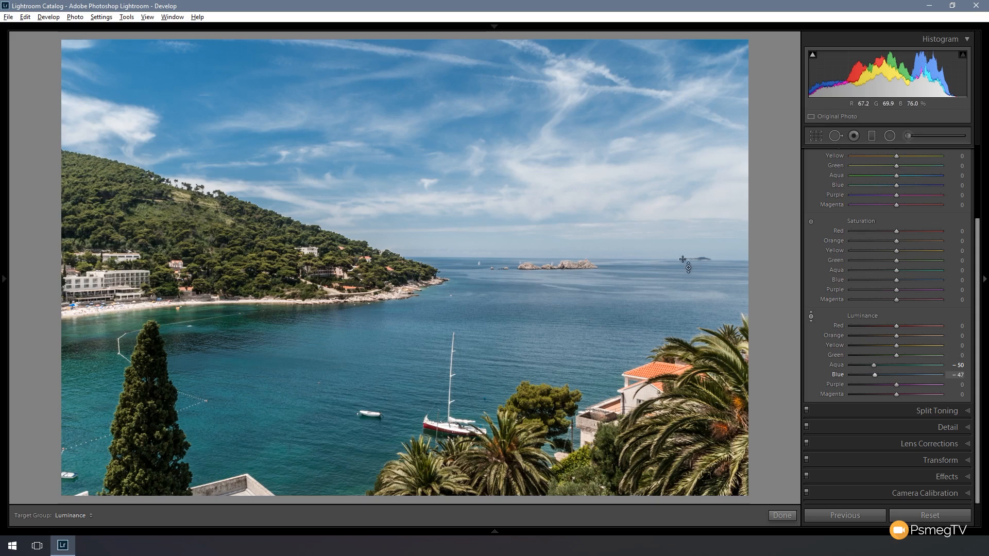
{"action": "left_click", "coordinate": [955, 163]}
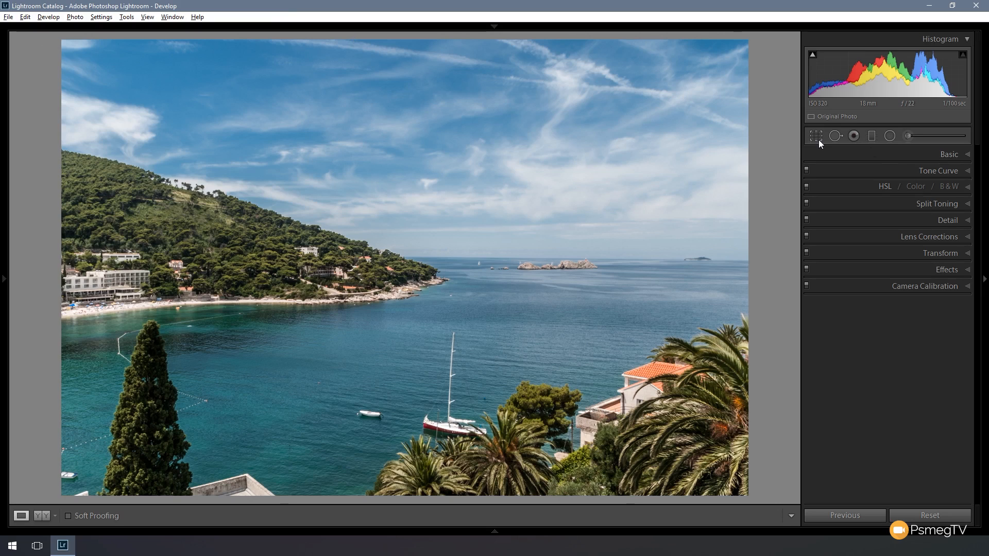
{"action": "mouse_move", "coordinate": [816, 135]}
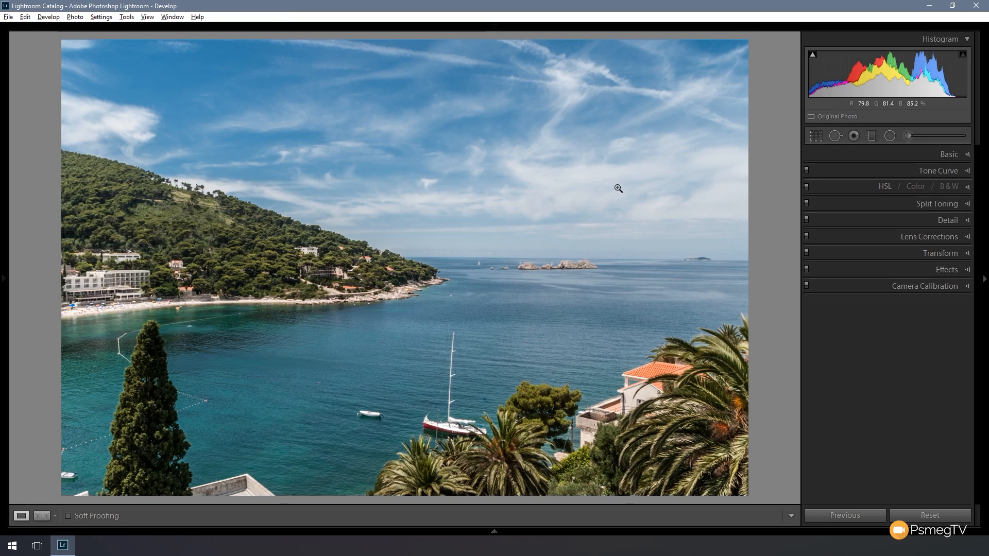
Start Crop & Straighten on the coastal photo
{"action": "left_click", "coordinate": [816, 136]}
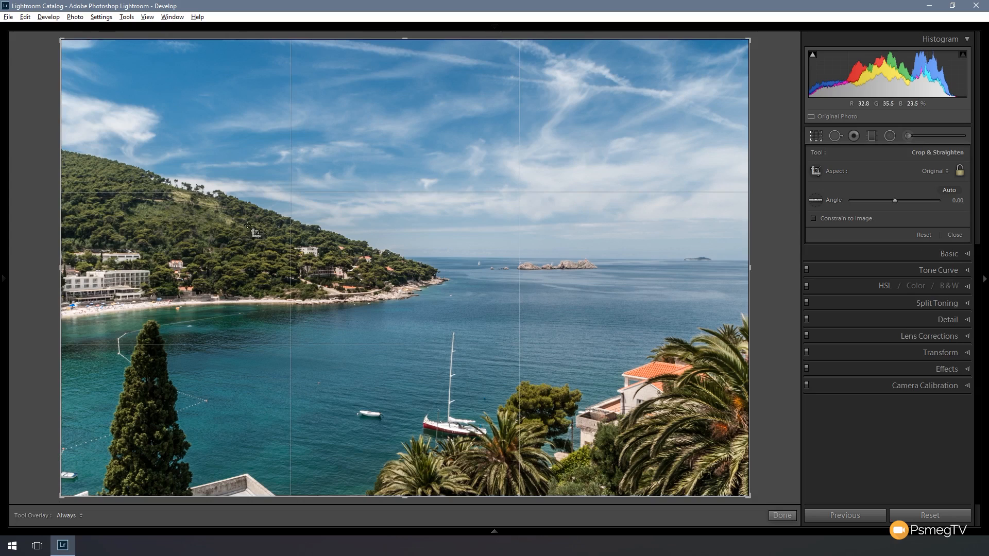
{"action": "mouse_move", "coordinate": [555, 328]}
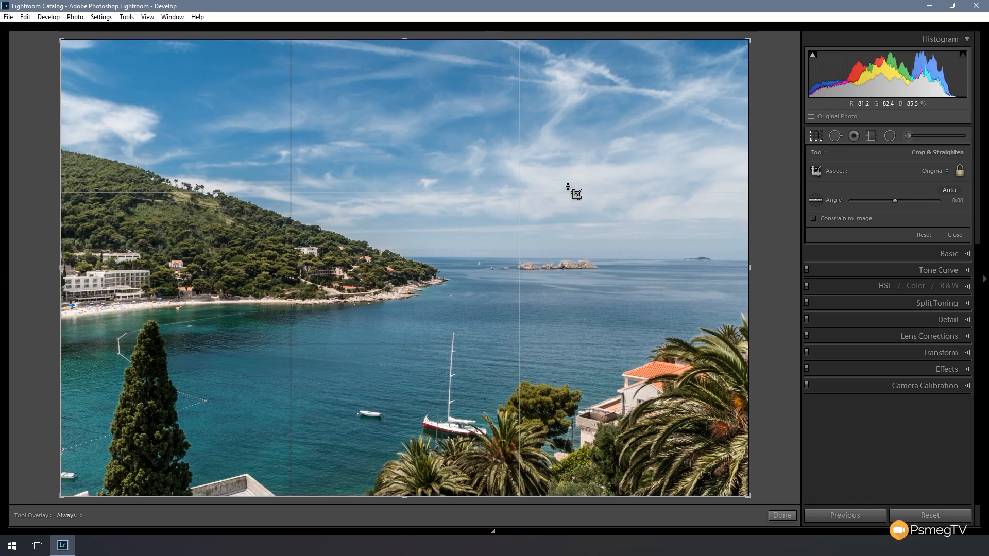
{"action": "mouse_move", "coordinate": [421, 9]}
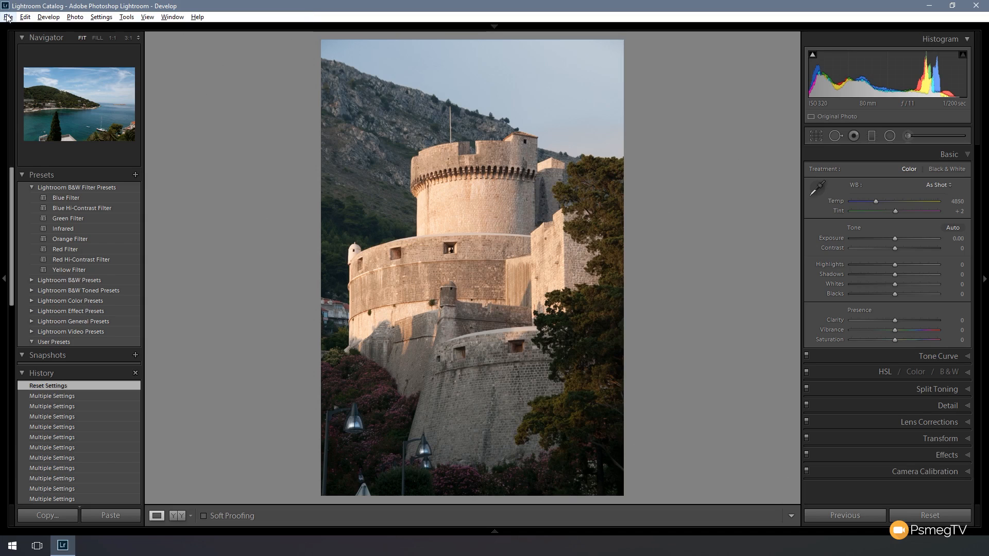
Launch The Fader from File > Plug-in Extras
{"action": "left_click", "coordinate": [9, 17]}
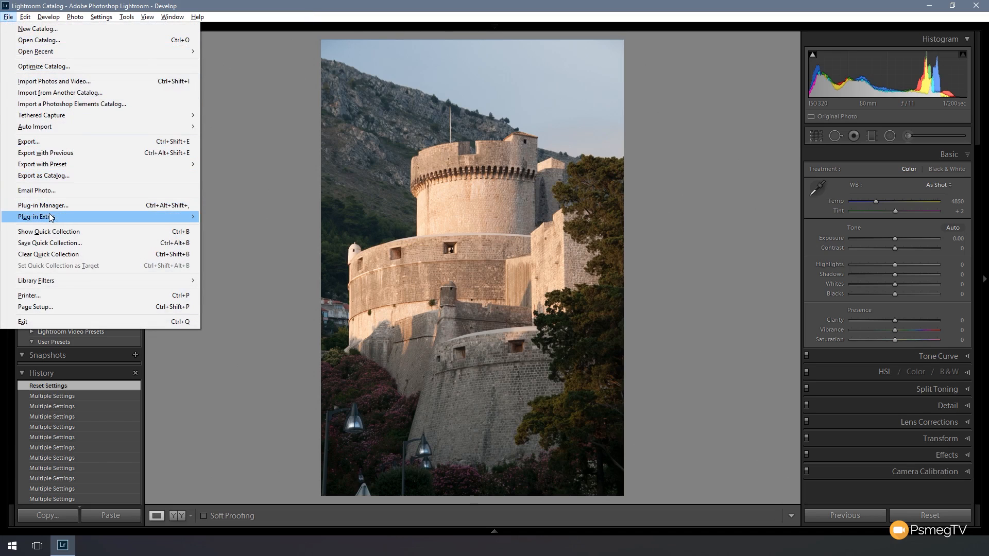
{"action": "mouse_move", "coordinate": [36, 216]}
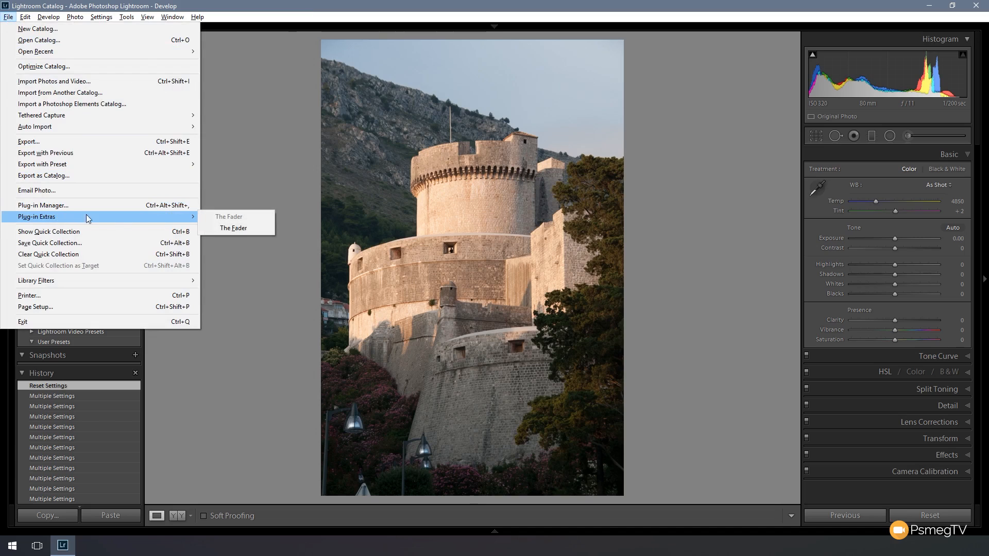
{"action": "mouse_move", "coordinate": [242, 229]}
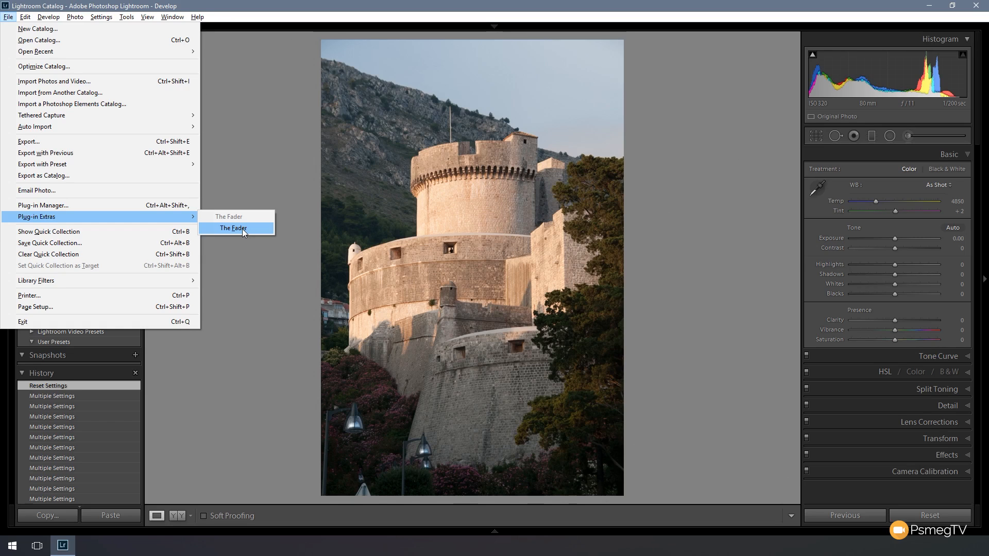
{"action": "left_click", "coordinate": [234, 228]}
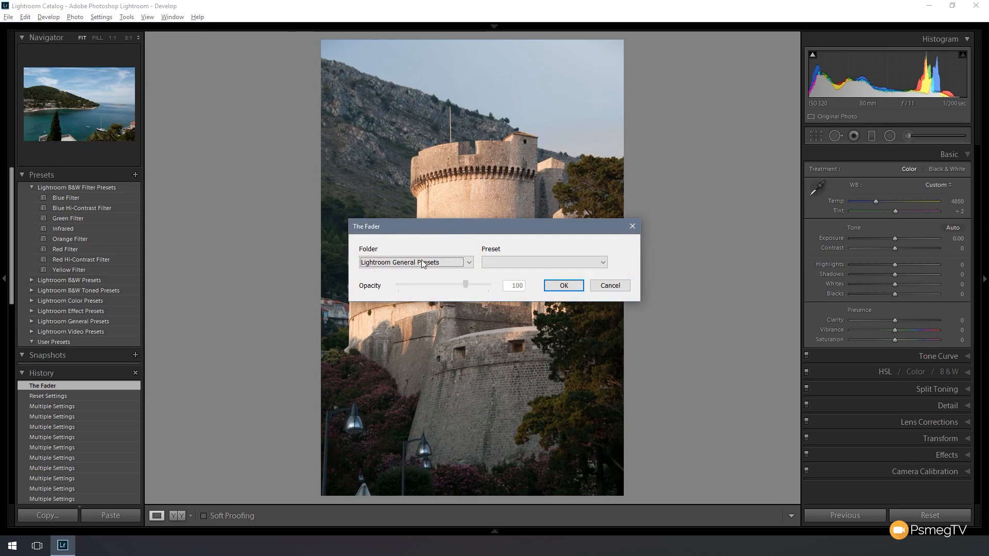
{"action": "mouse_move", "coordinate": [66, 335]}
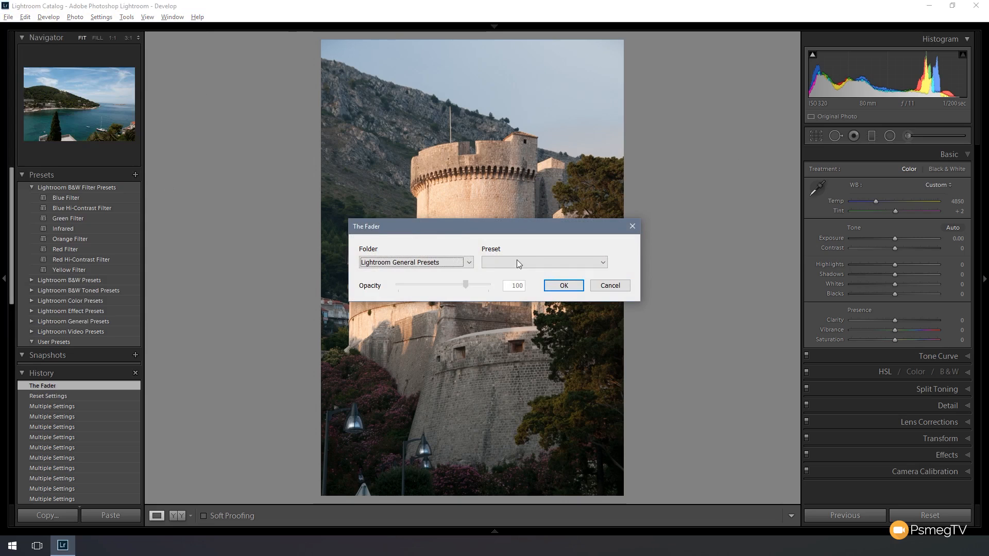
{"action": "mouse_move", "coordinate": [460, 272]}
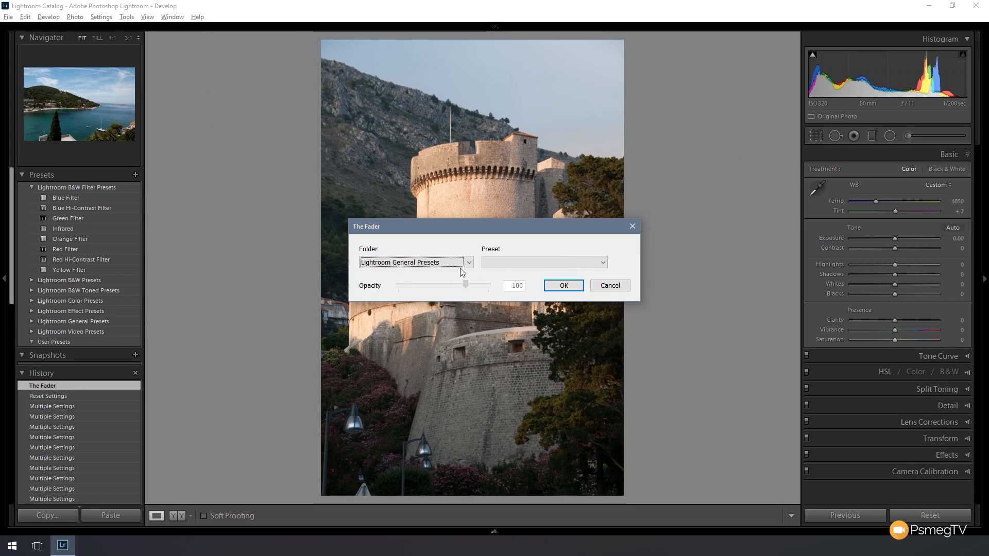
{"action": "mouse_move", "coordinate": [440, 271]}
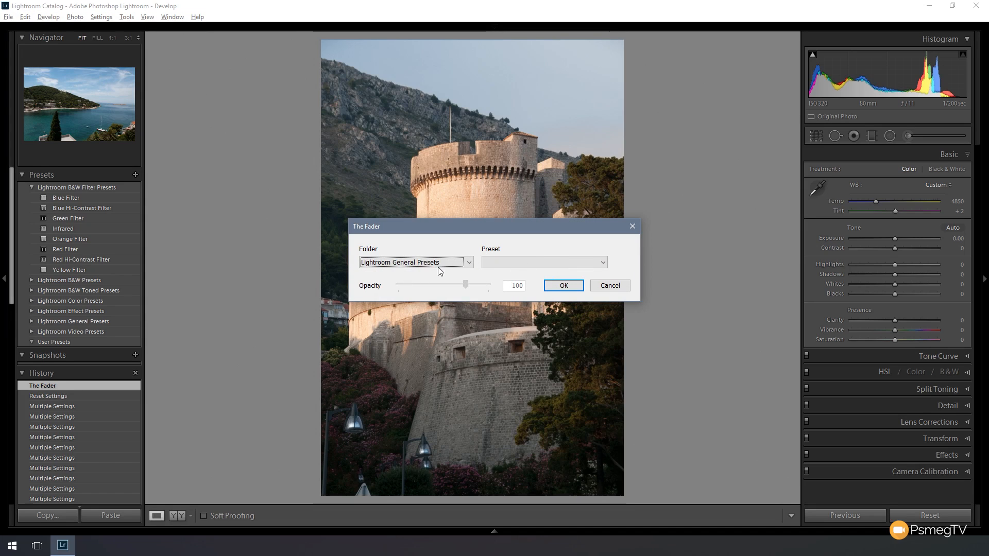
Choose the Lightroom Color Presets folder and apply the Yesteryear preset
{"action": "left_click", "coordinate": [413, 261]}
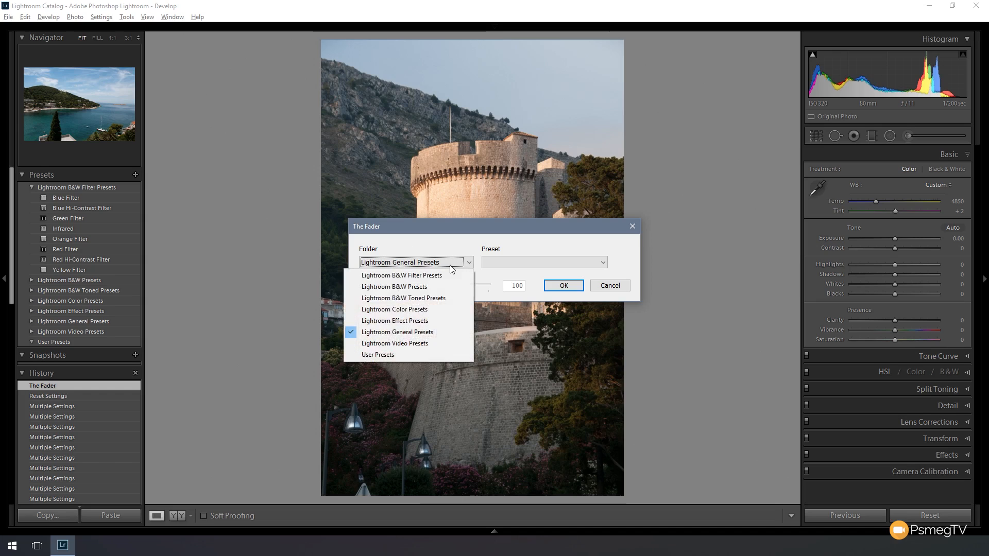
{"action": "mouse_move", "coordinate": [394, 321]}
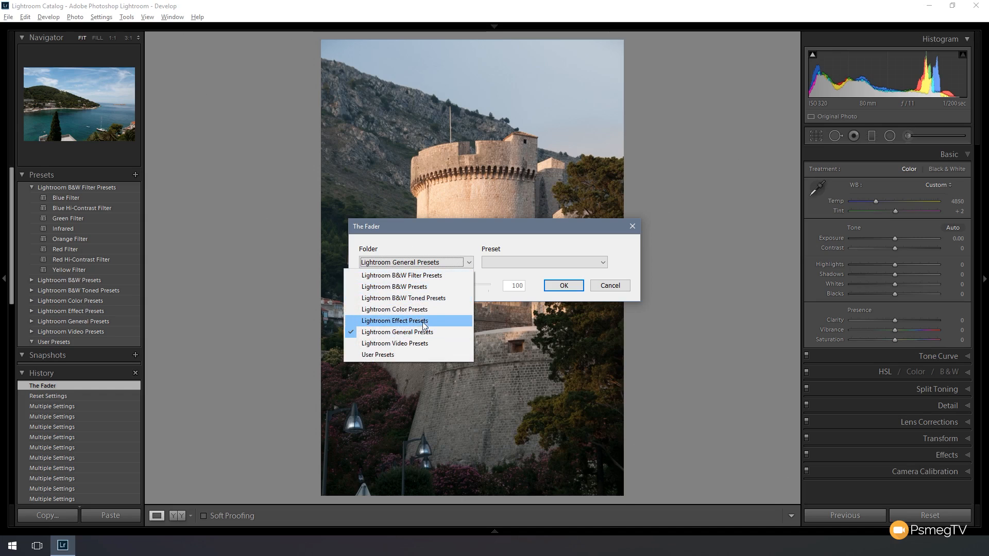
{"action": "left_click", "coordinate": [395, 309]}
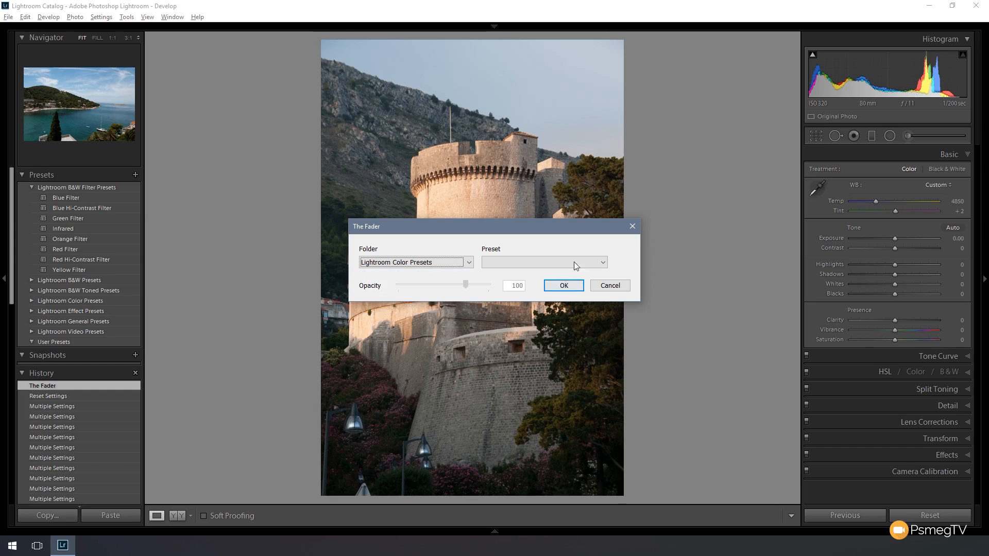
{"action": "left_click", "coordinate": [544, 262]}
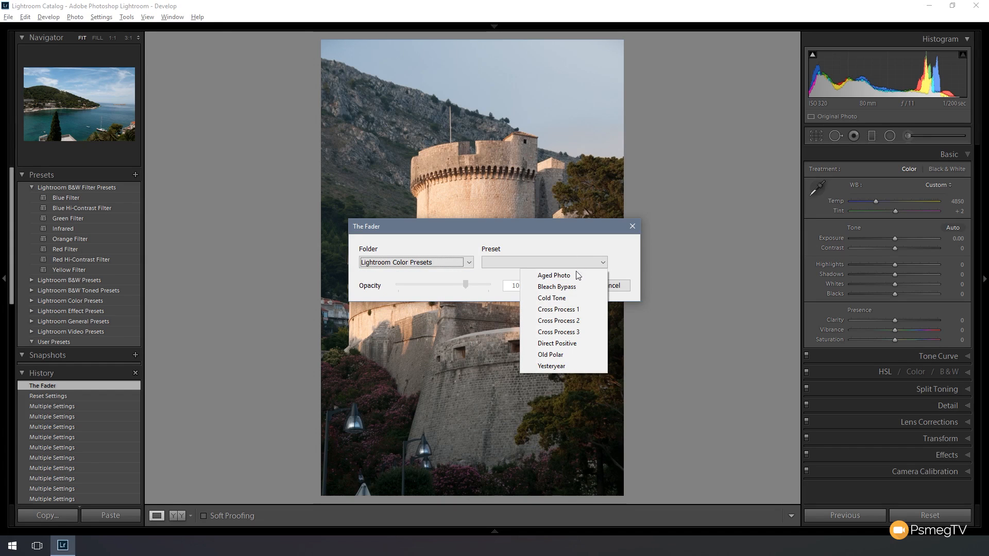
{"action": "mouse_move", "coordinate": [566, 355]}
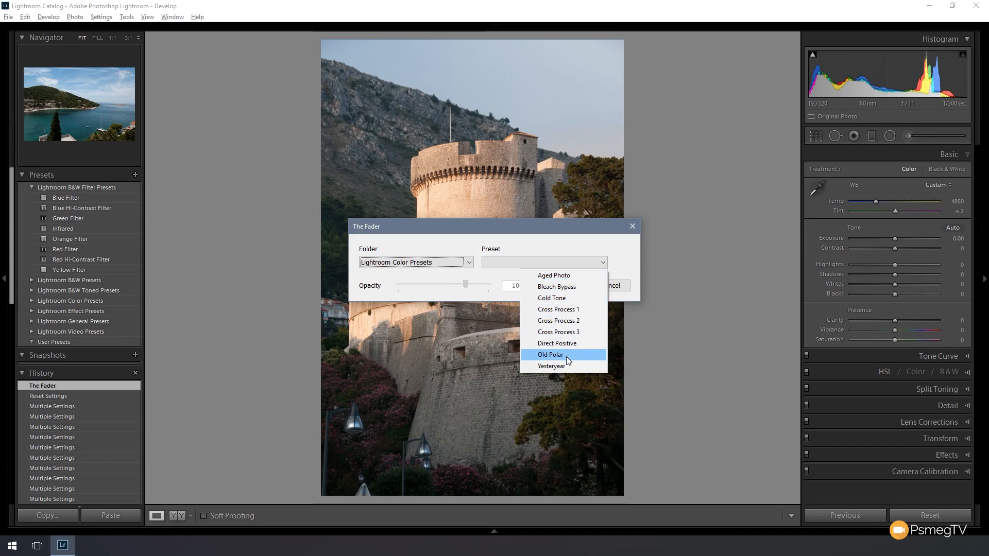
{"action": "left_click", "coordinate": [551, 367]}
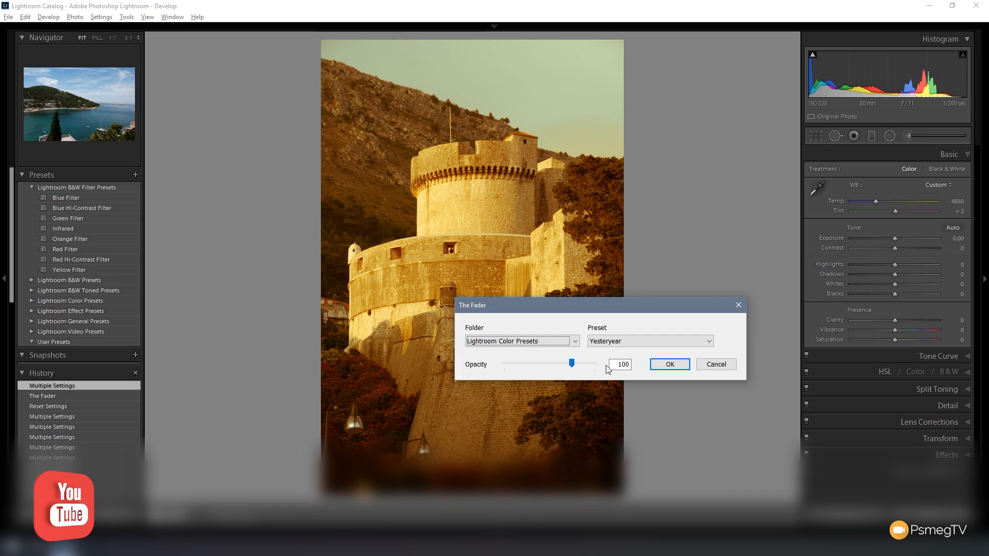
Test the Yesteryear preset opacity from 150 down through 59 and 47 to a light tint
{"action": "left_click_drag", "start_coordinate": [572, 364], "coordinate": [575, 364]}
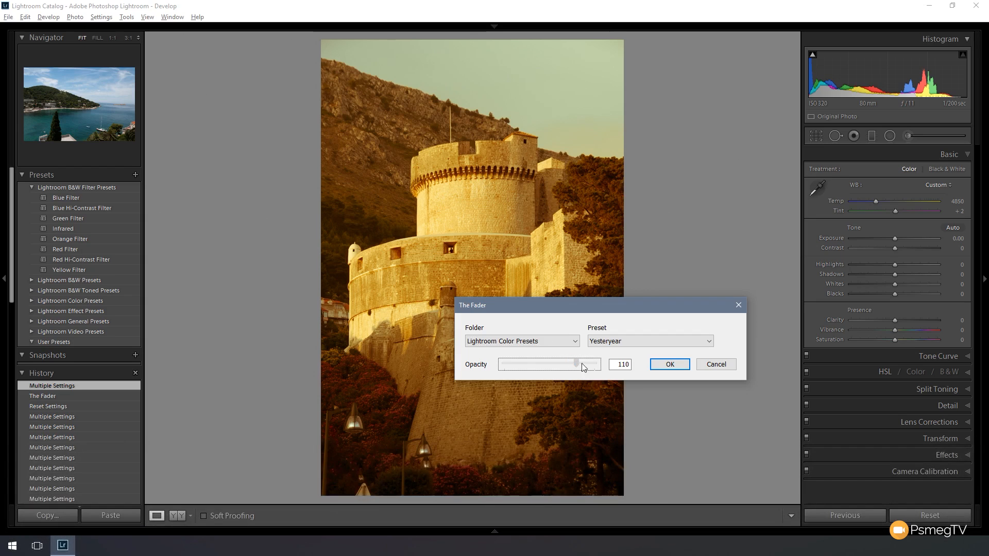
{"action": "left_click_drag", "start_coordinate": [574, 364], "coordinate": [594, 364]}
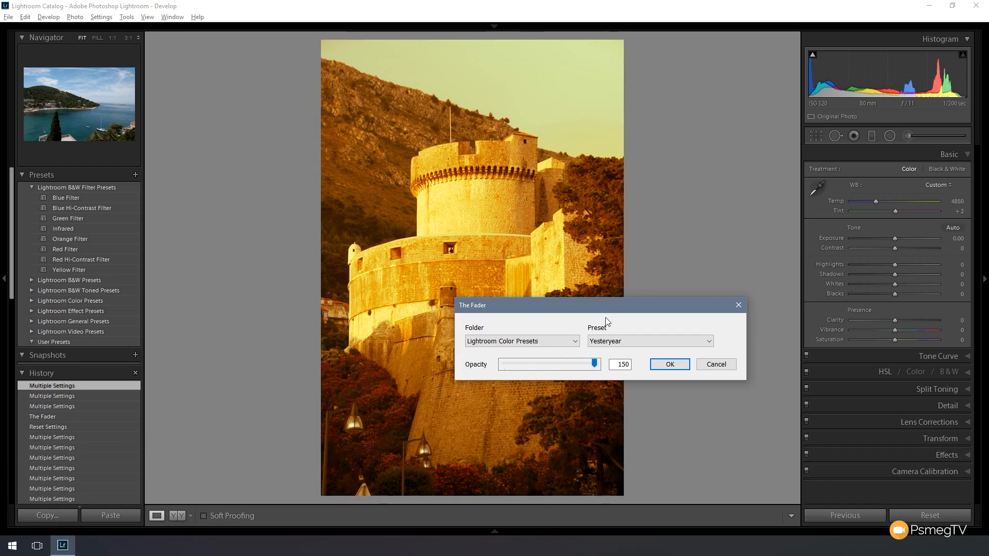
{"action": "mouse_move", "coordinate": [605, 366]}
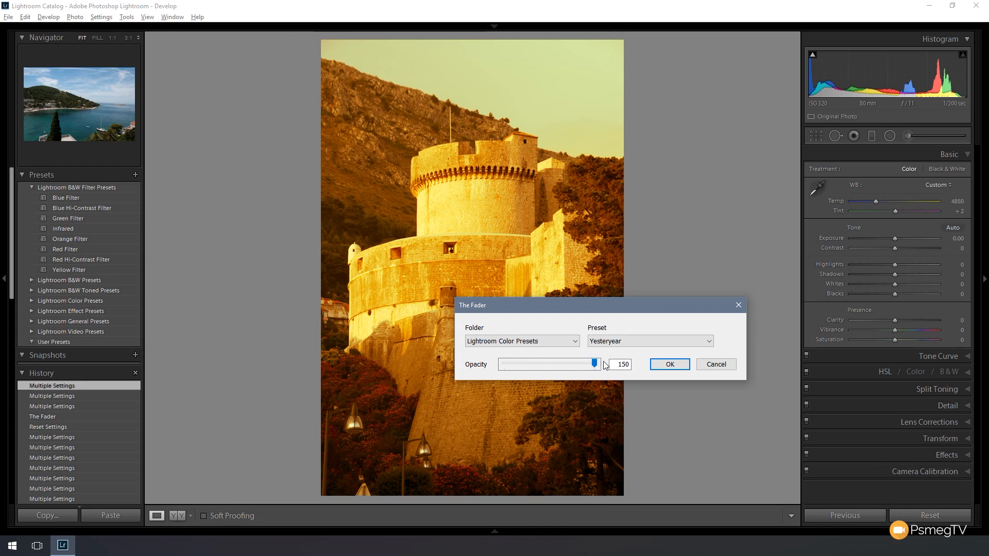
{"action": "left_click_drag", "start_coordinate": [594, 364], "coordinate": [553, 364]}
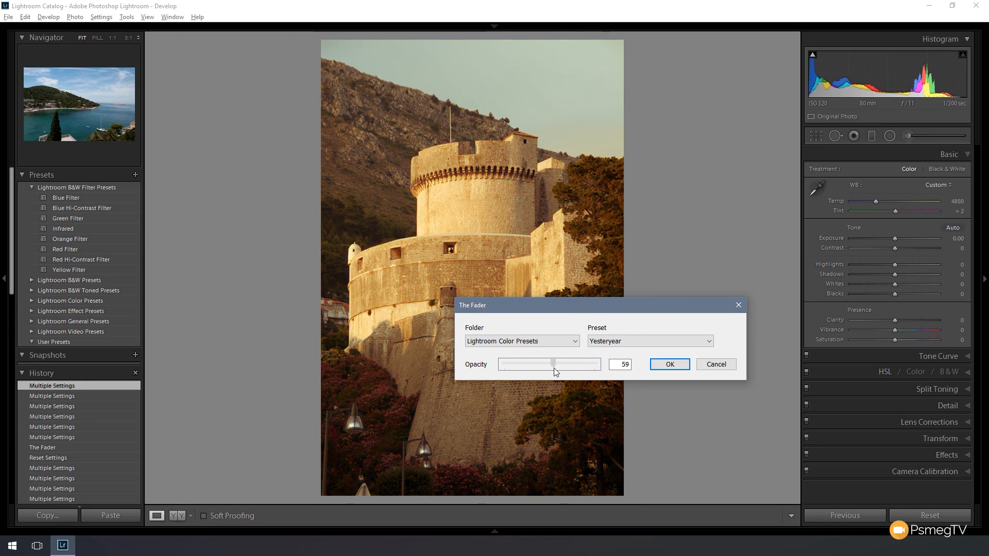
{"action": "left_click_drag", "start_coordinate": [553, 363], "coordinate": [547, 364]}
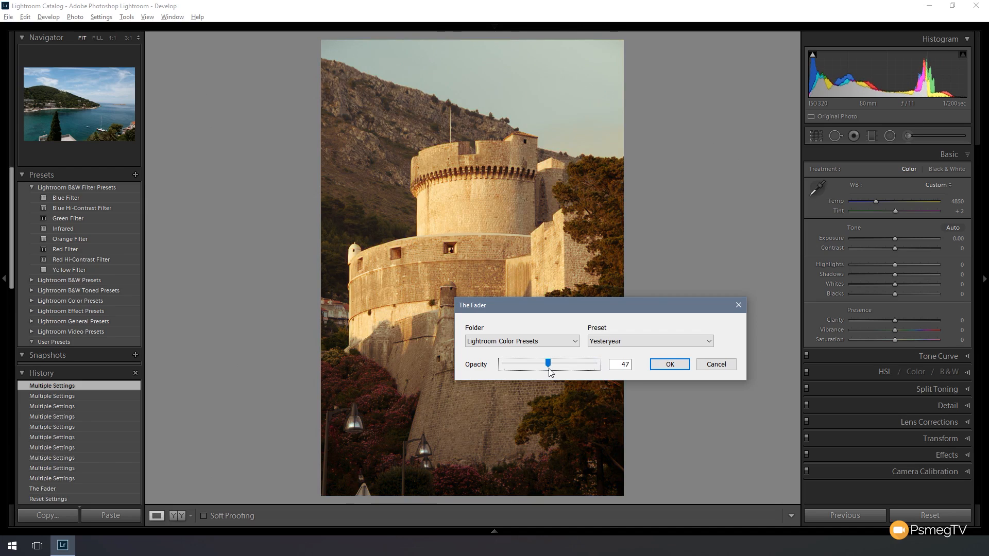
{"action": "left_click_drag", "start_coordinate": [547, 364], "coordinate": [535, 364]}
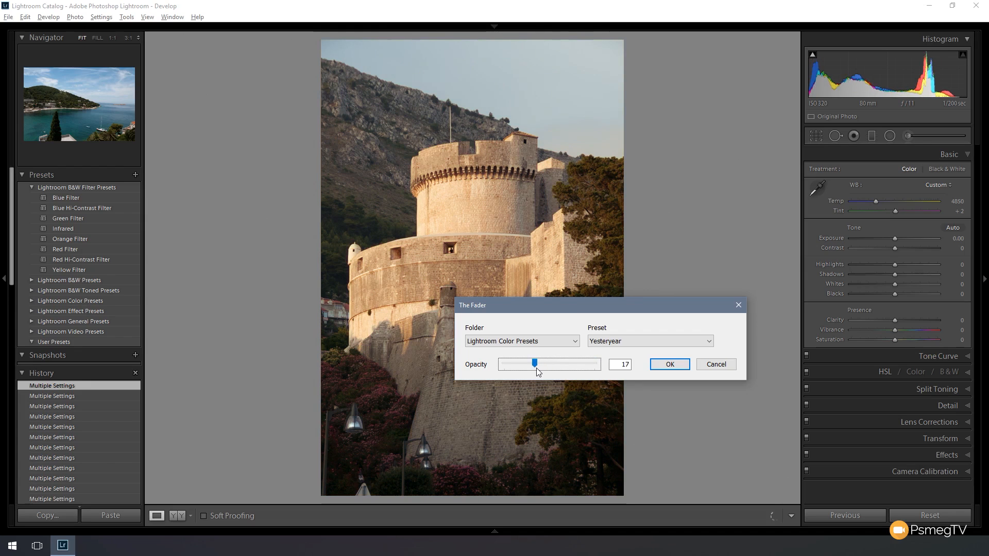
Switch the Fader preset to Cold Tone and settle its opacity at 72
{"action": "left_click", "coordinate": [650, 341]}
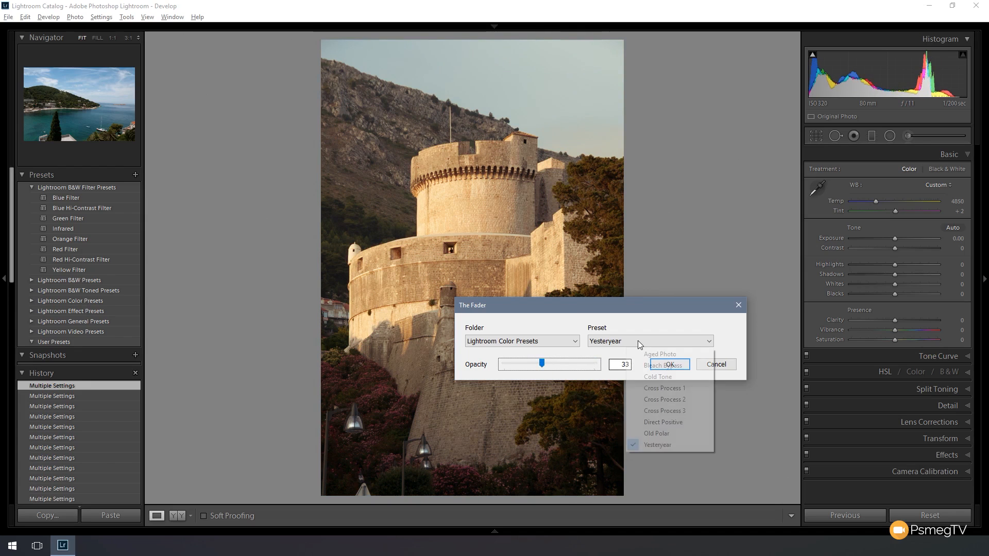
{"action": "left_click", "coordinate": [658, 377]}
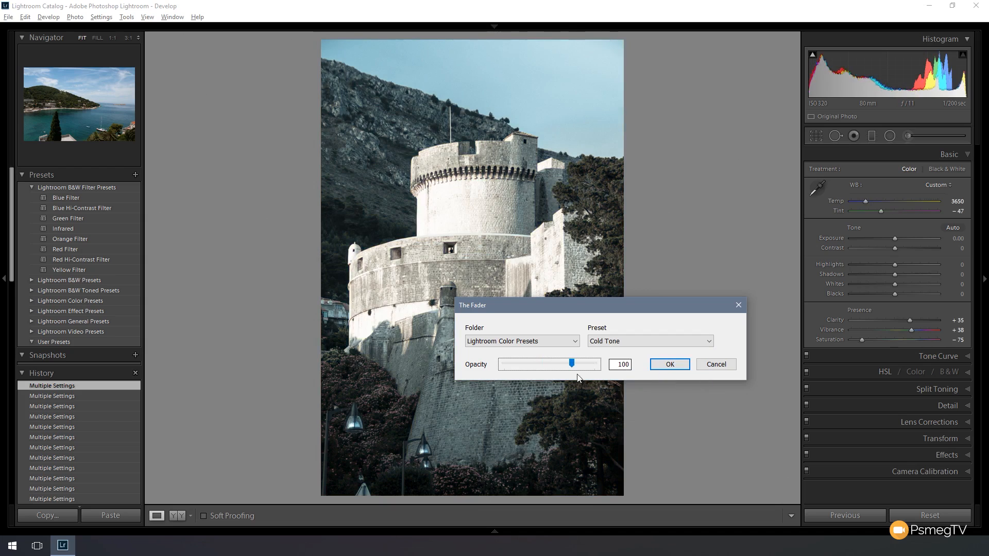
{"action": "left_click_drag", "start_coordinate": [572, 364], "coordinate": [549, 364]}
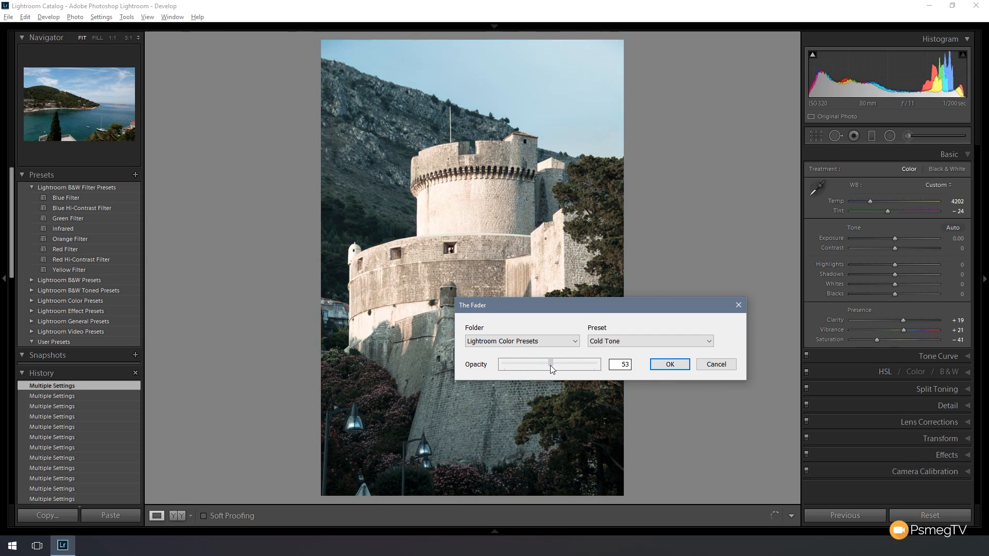
{"action": "left_click_drag", "start_coordinate": [549, 364], "coordinate": [593, 363]}
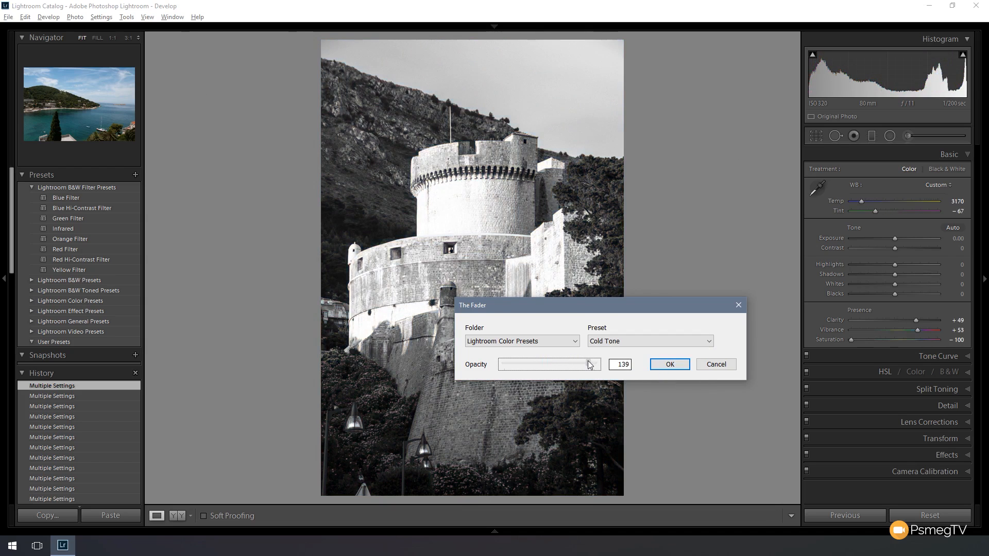
{"action": "left_click_drag", "start_coordinate": [590, 365], "coordinate": [559, 365]}
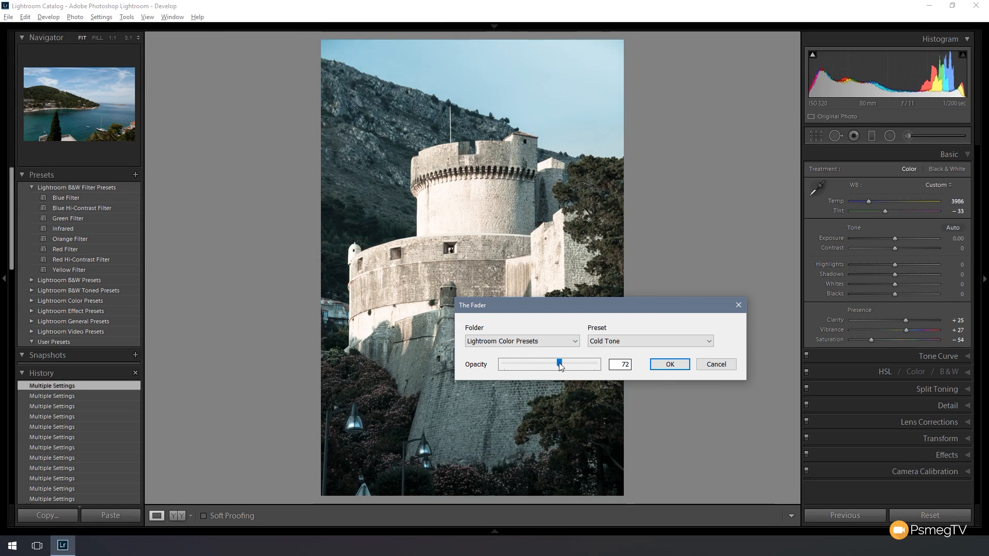